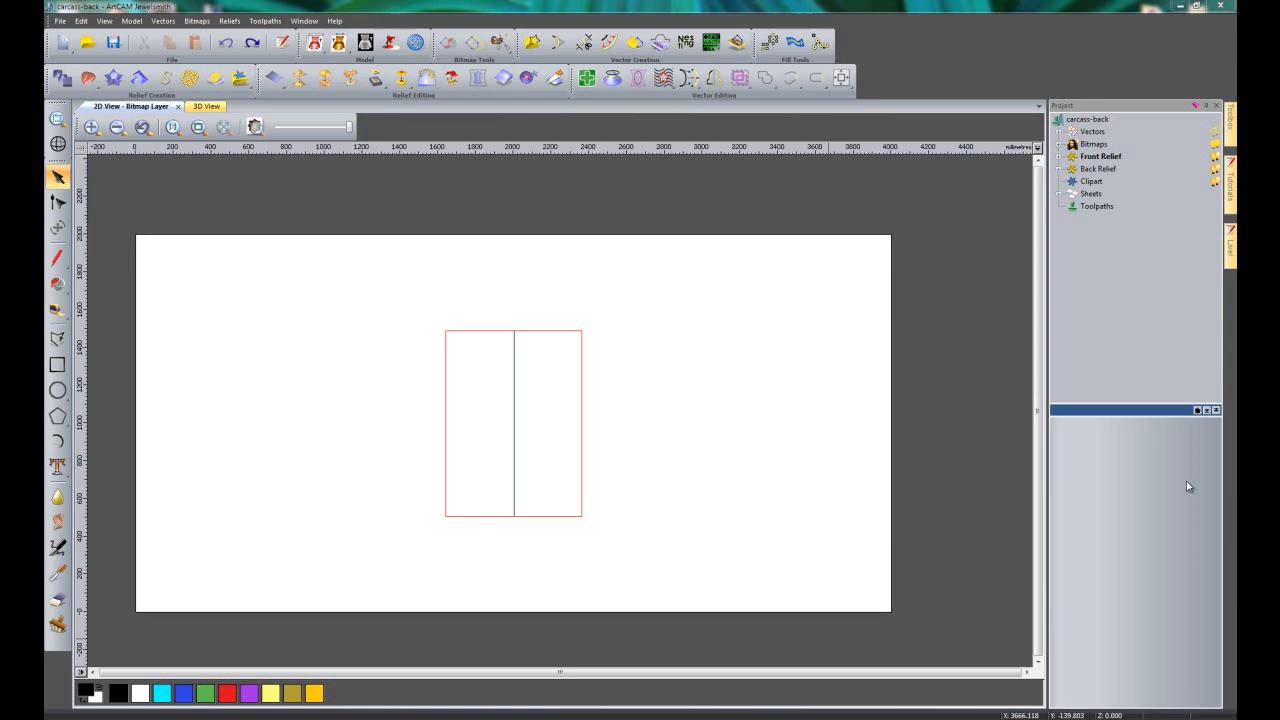
mouse_move(760, 454)
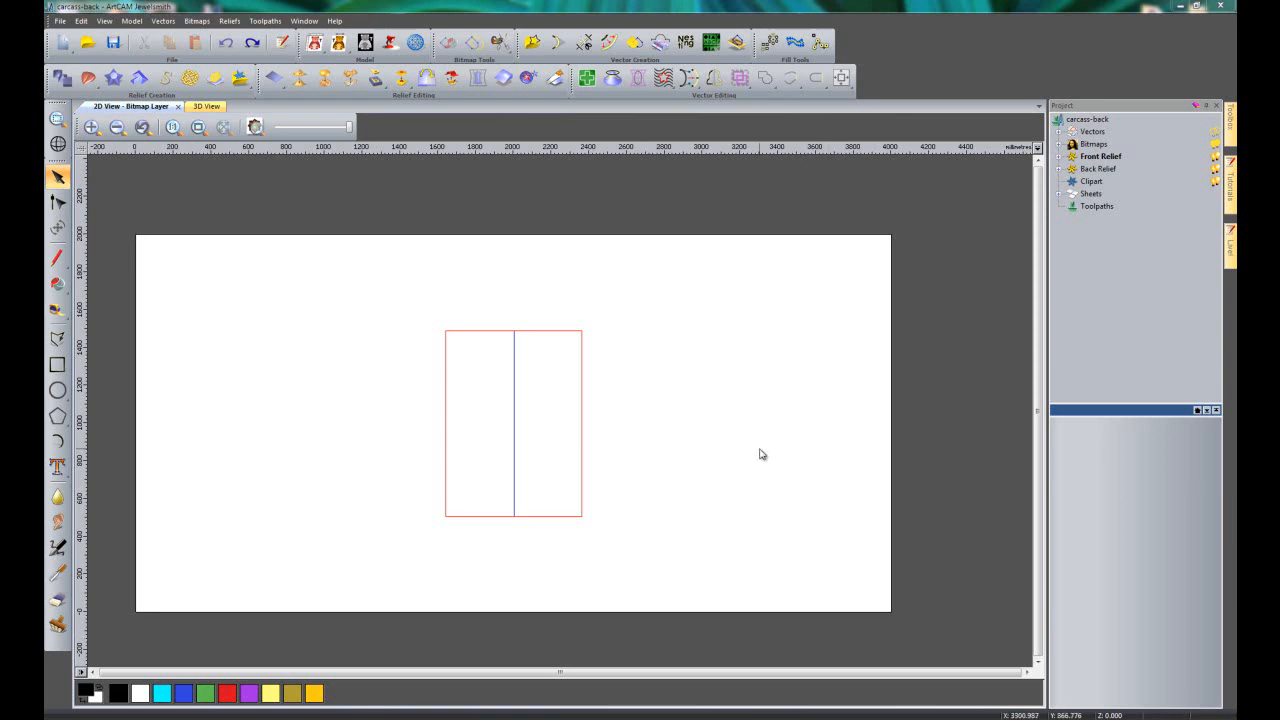
mouse_move(818, 392)
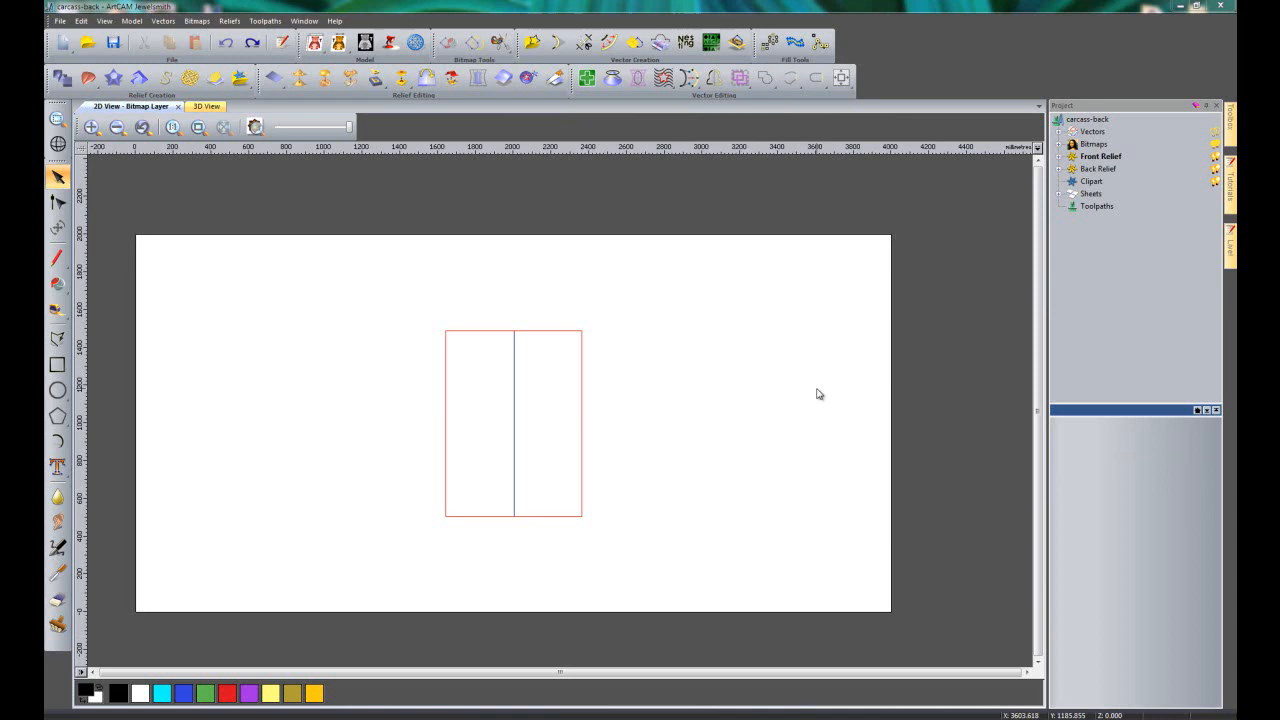
mouse_move(448, 380)
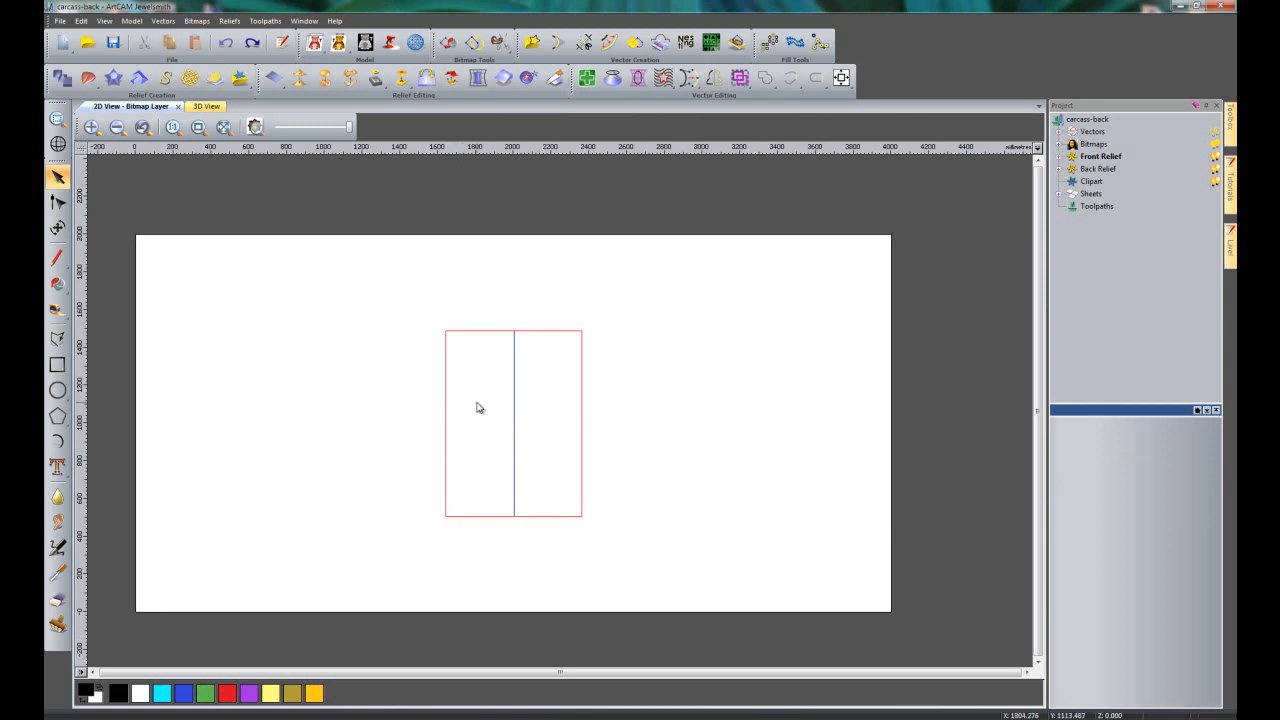
mouse_move(644, 444)
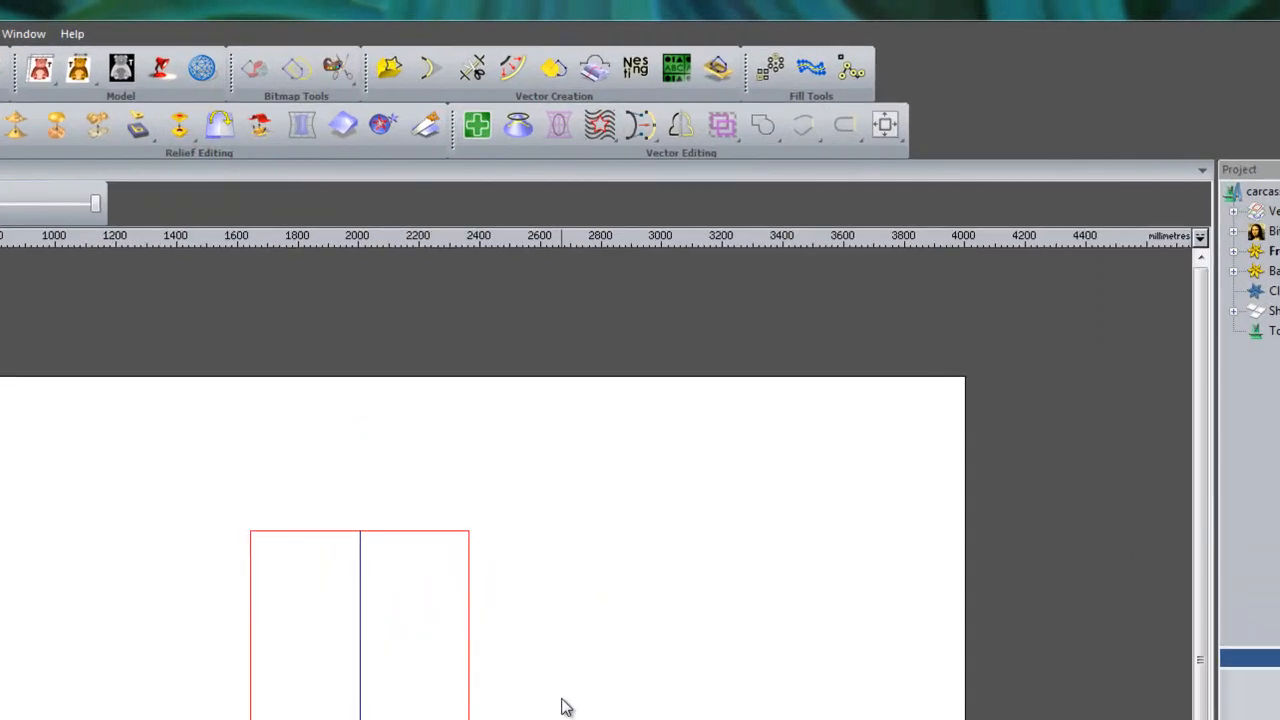
- Bring up the Nesting tool for the carcass-back panels
click(636, 68)
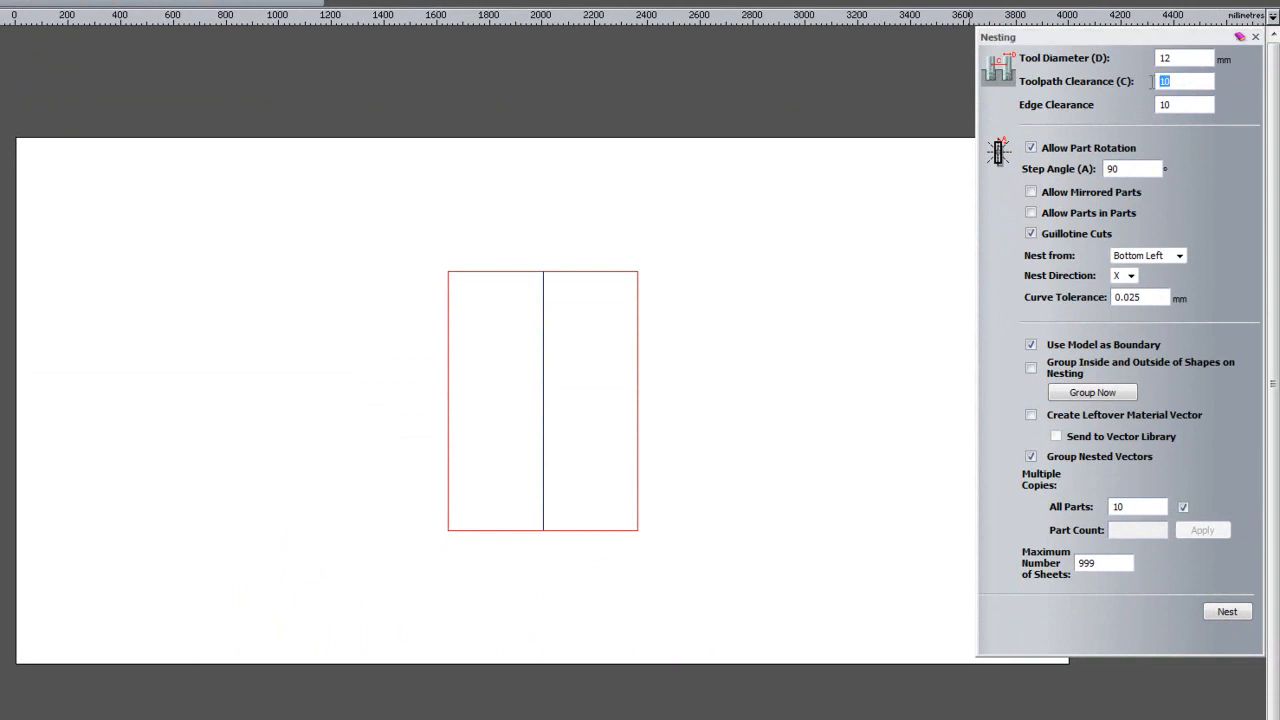
mouse_move(1148, 216)
text(0)
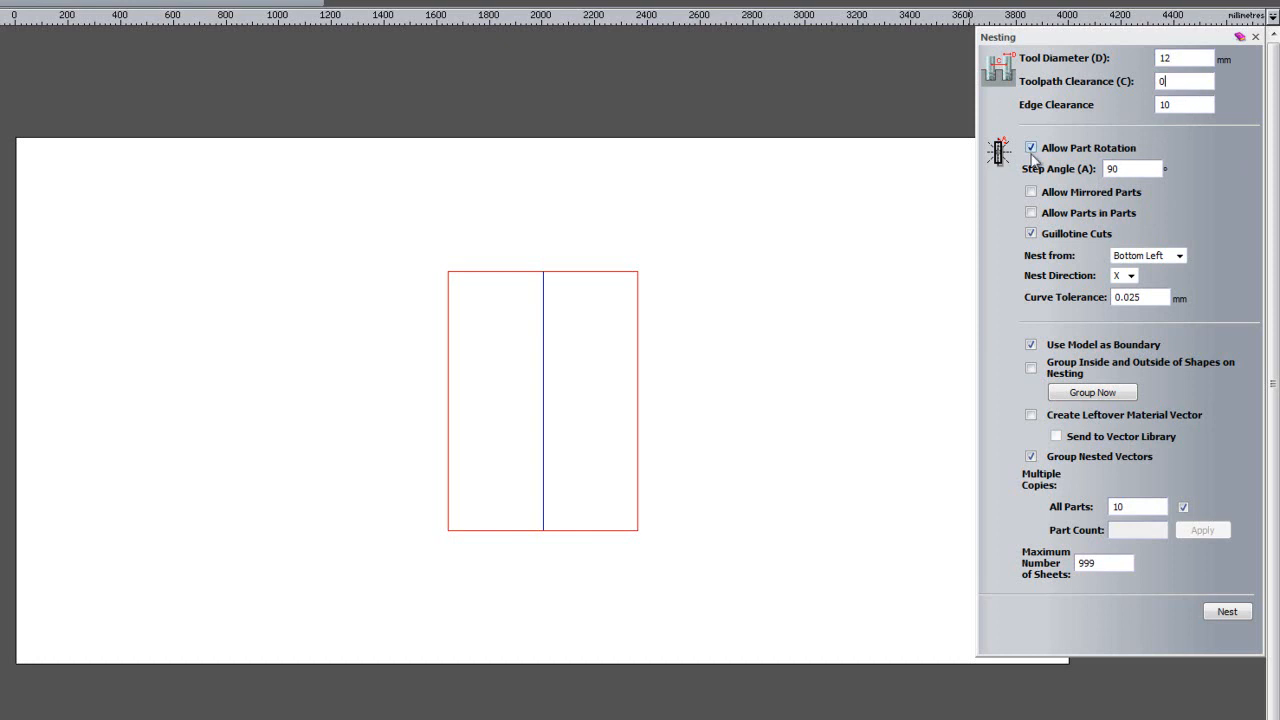
mouse_move(1120, 174)
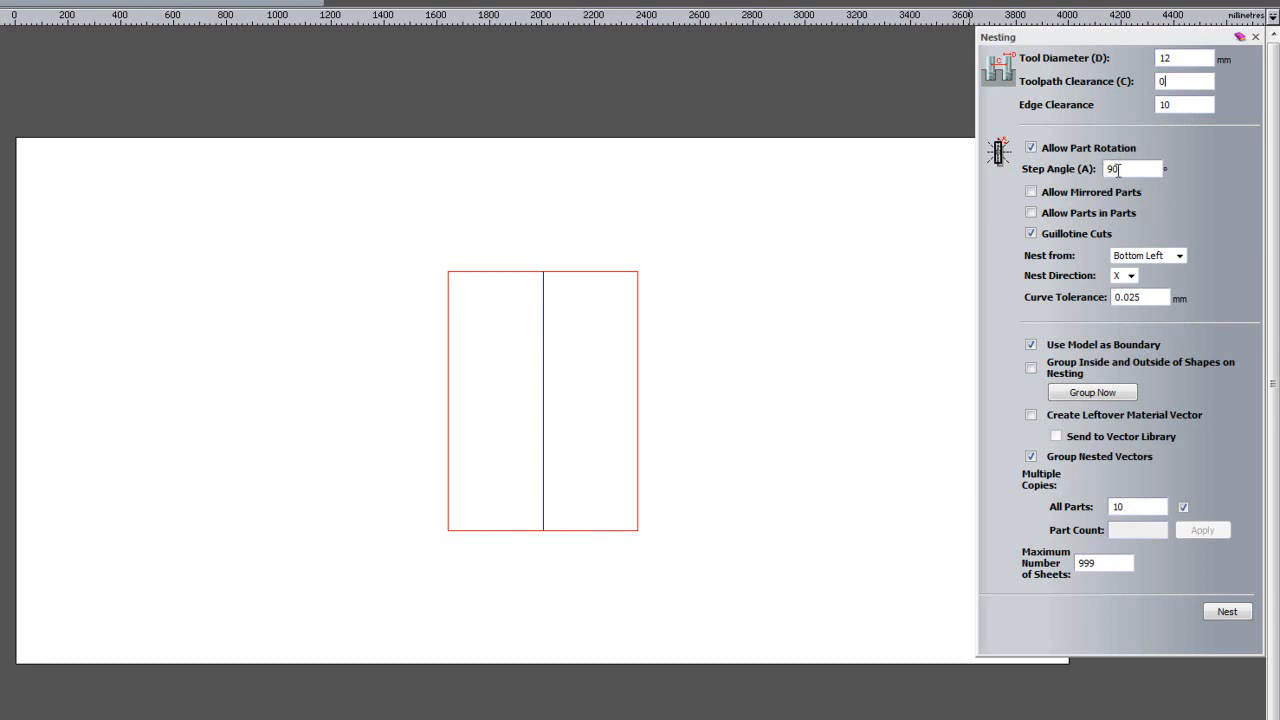
mouse_move(1124, 178)
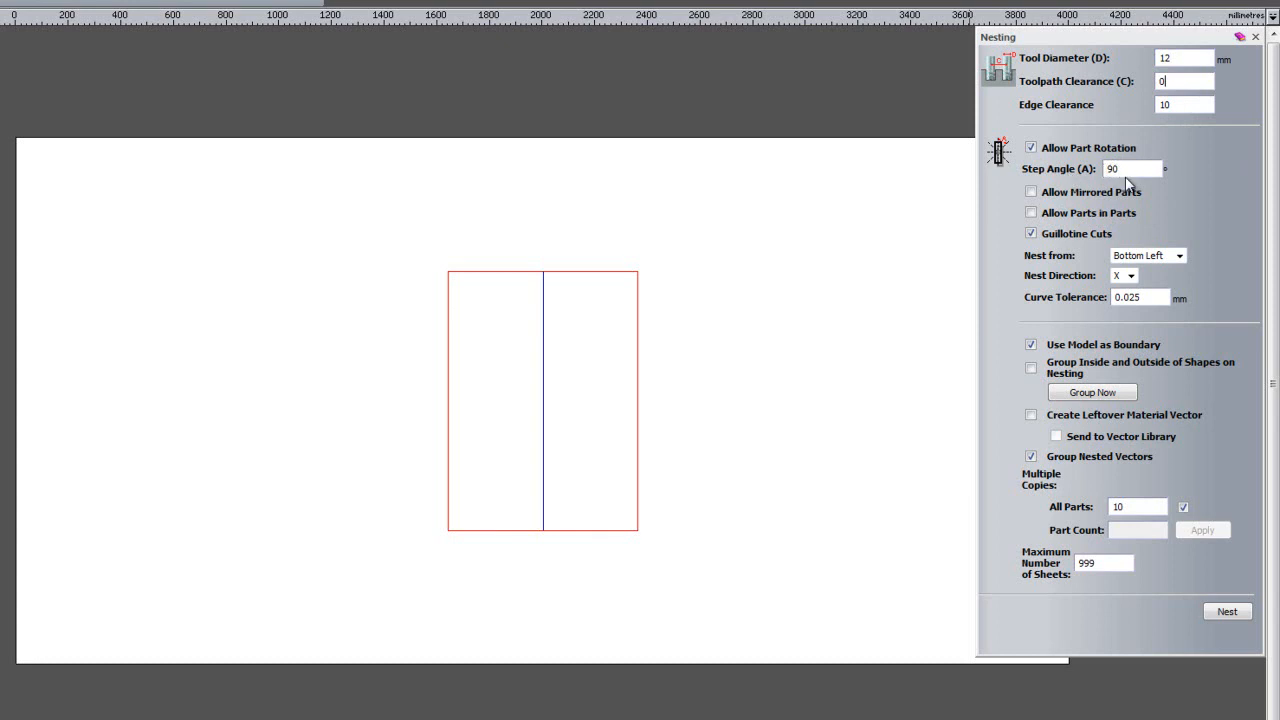
mouse_move(1084, 204)
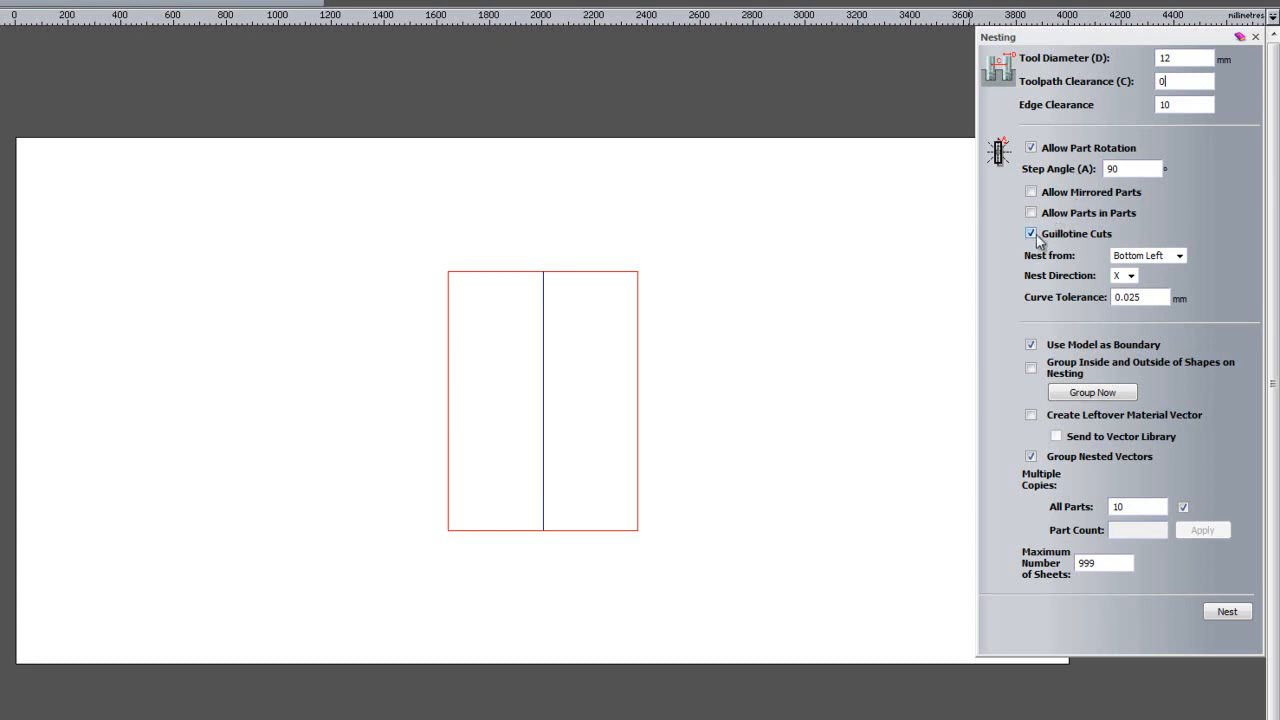
mouse_move(1104, 244)
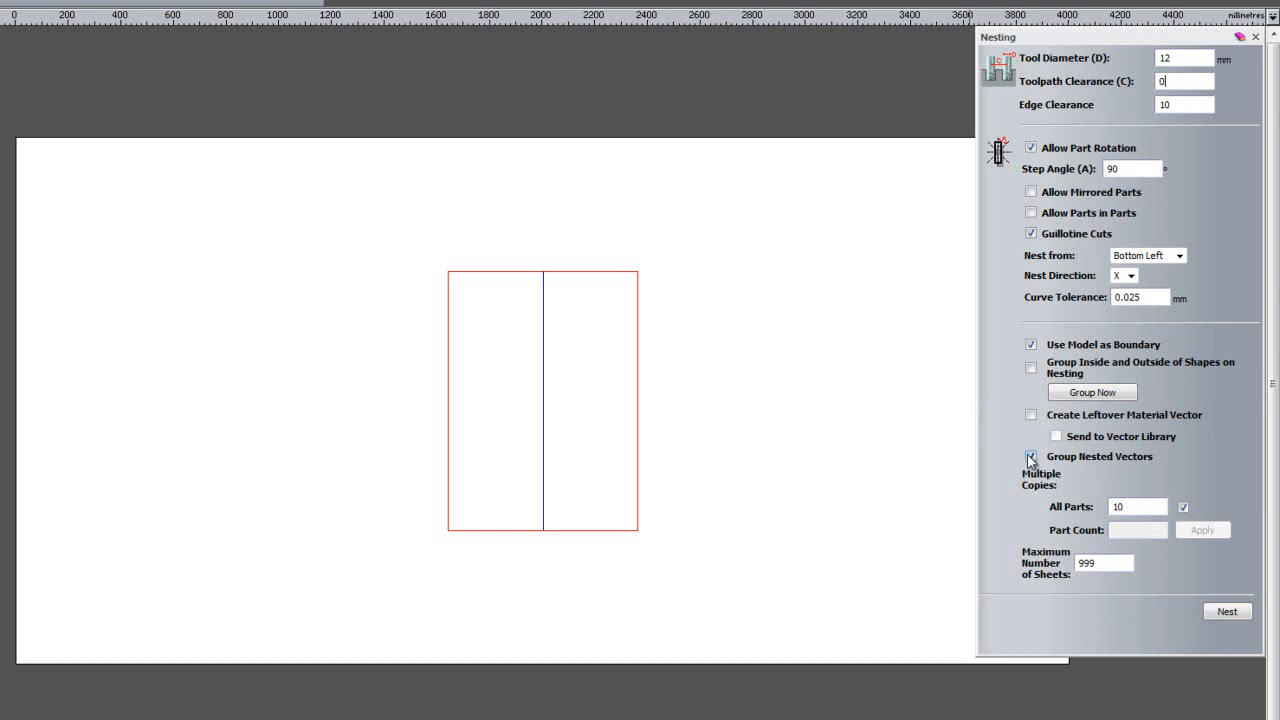
- Leave Group Nested Vectors off and nest 2 copies, triggering the 2-of-4 fit warning
click(1032, 456)
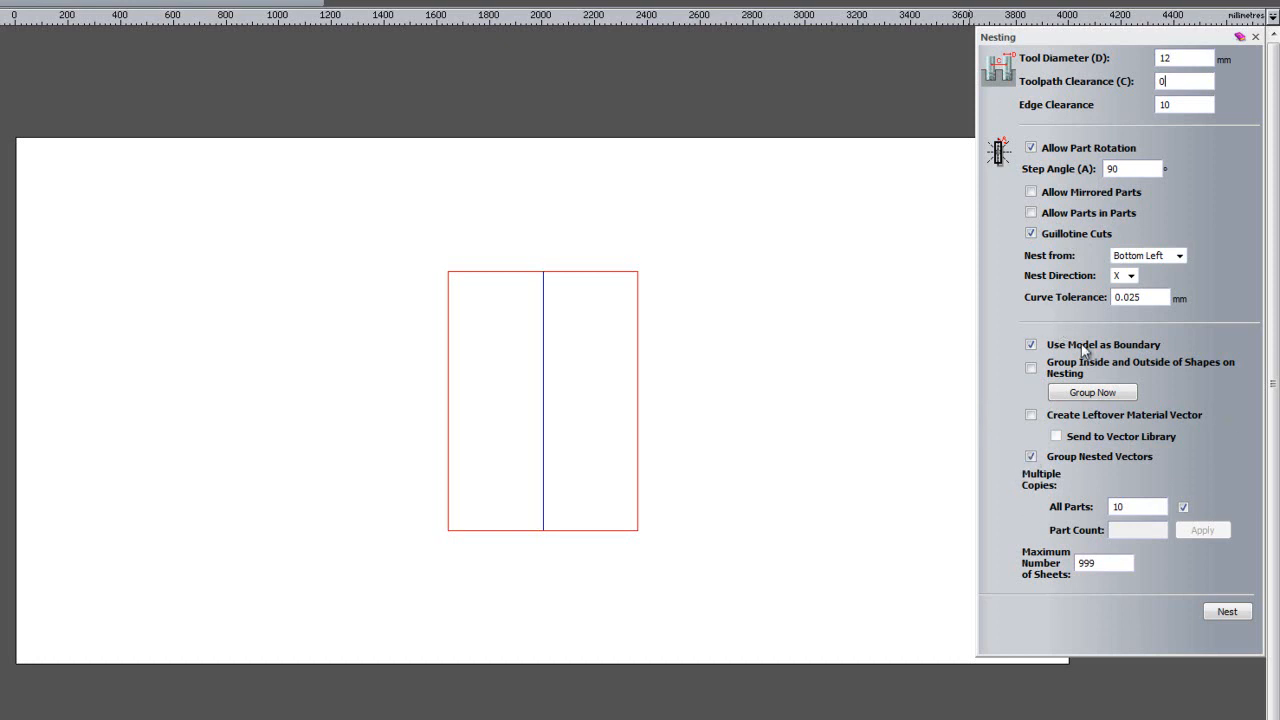
click(1032, 456)
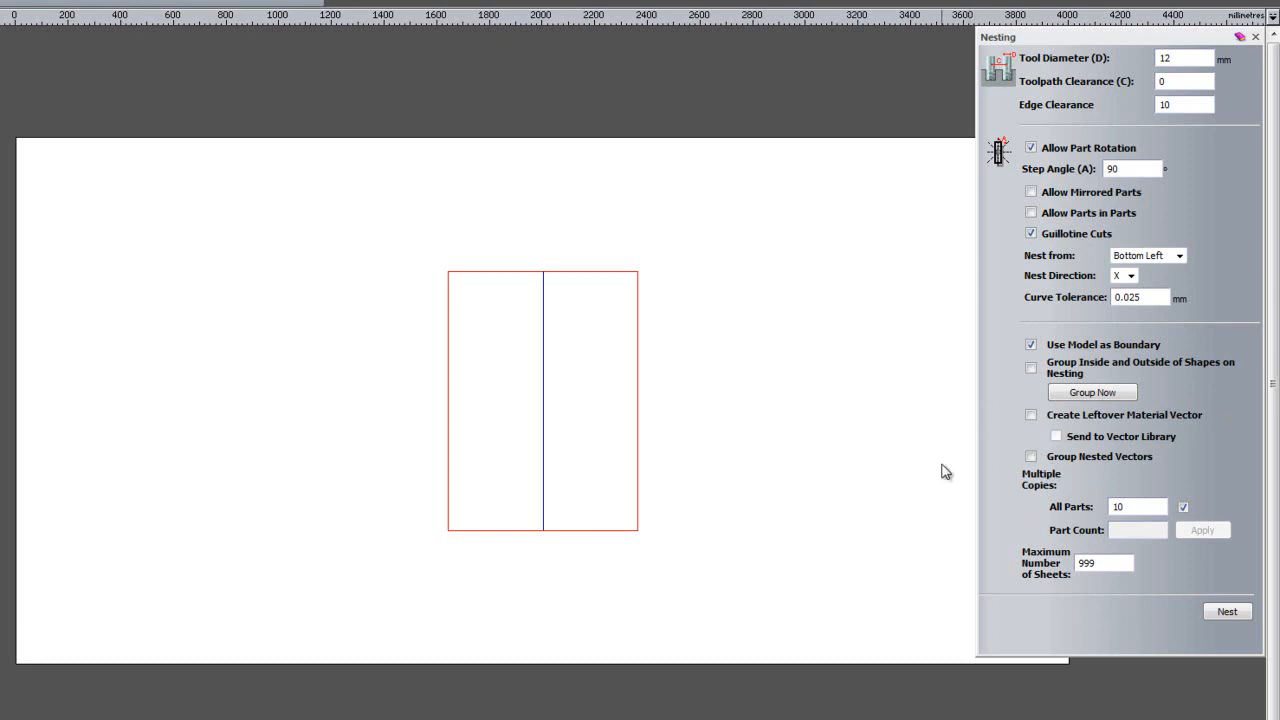
mouse_move(1064, 532)
text(2)
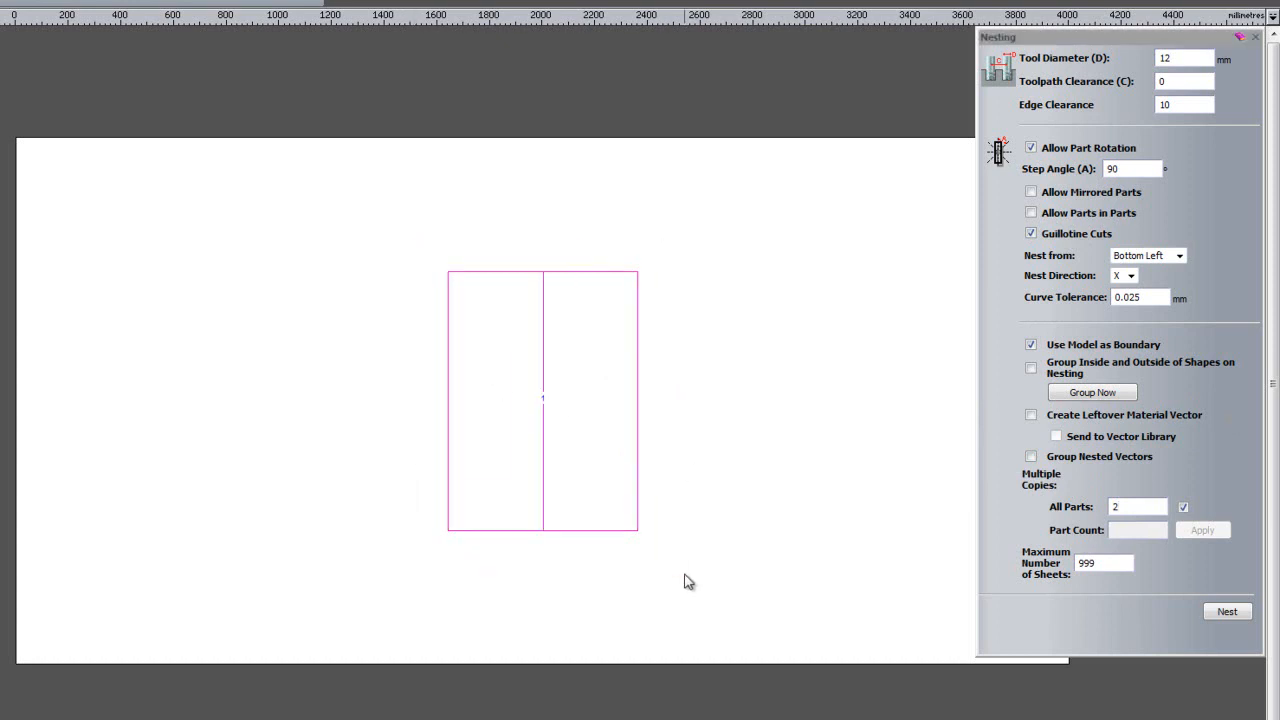
mouse_move(1108, 606)
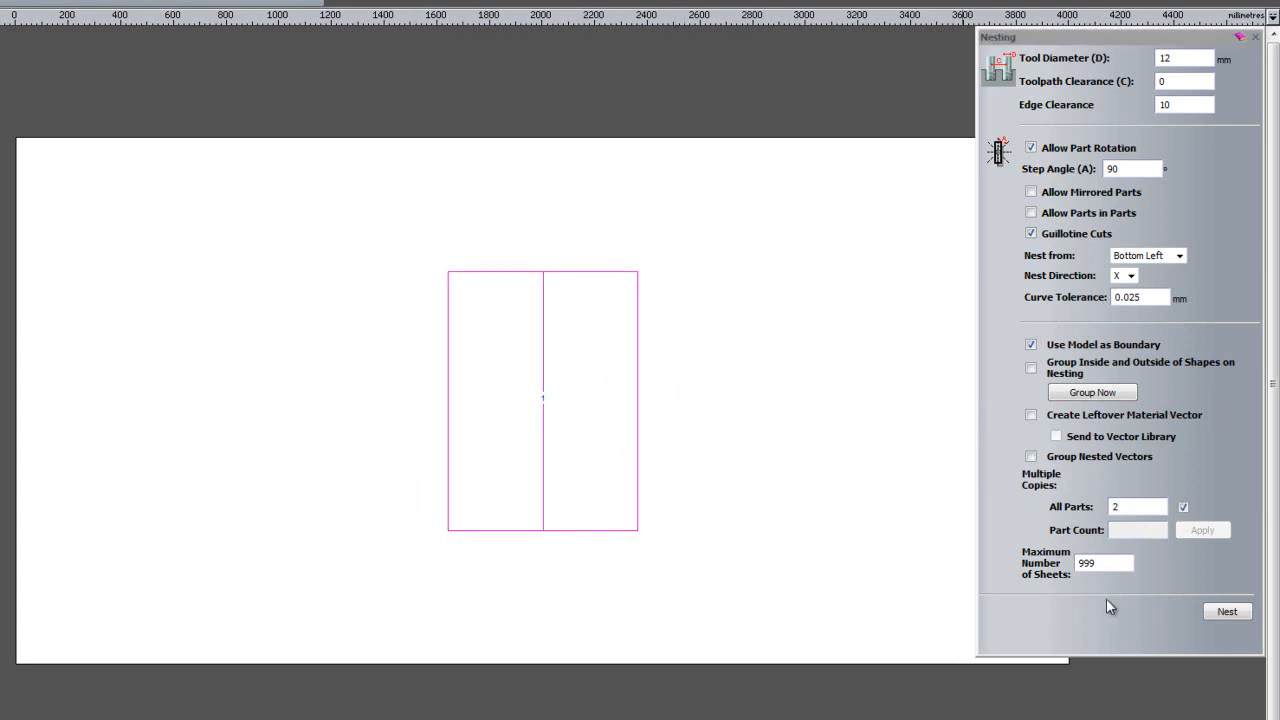
click(1226, 612)
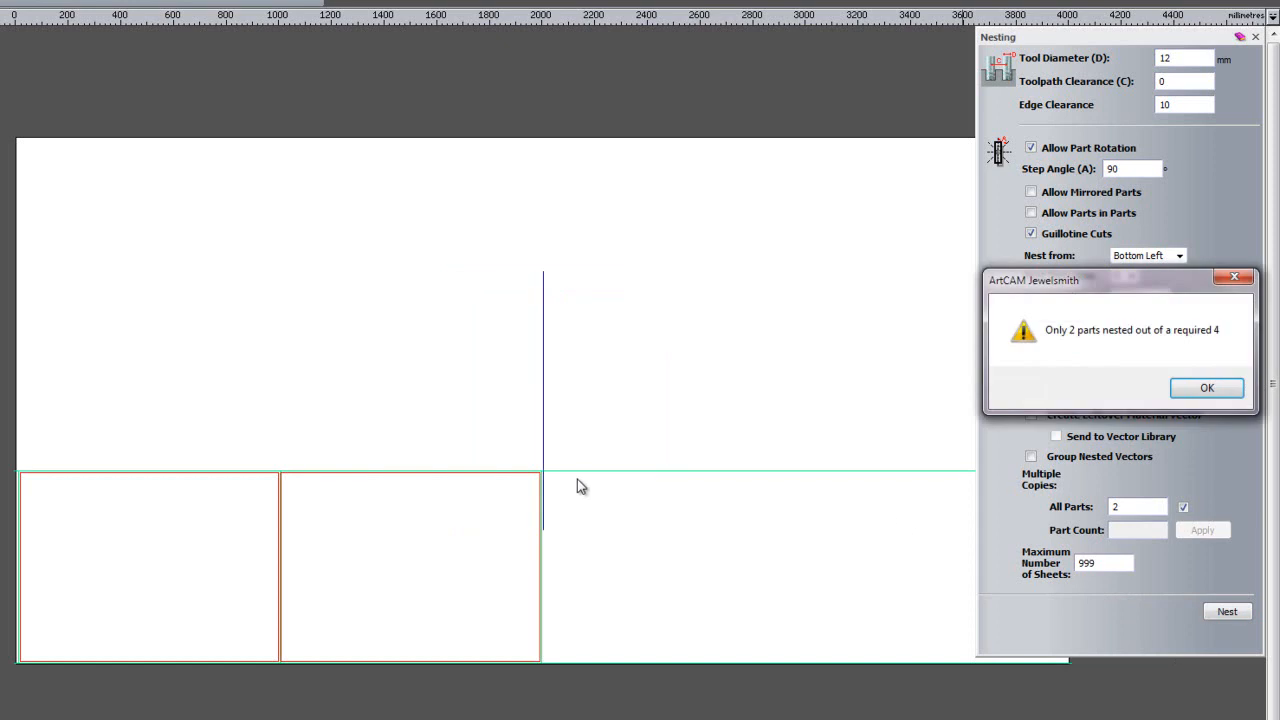
mouse_move(1048, 304)
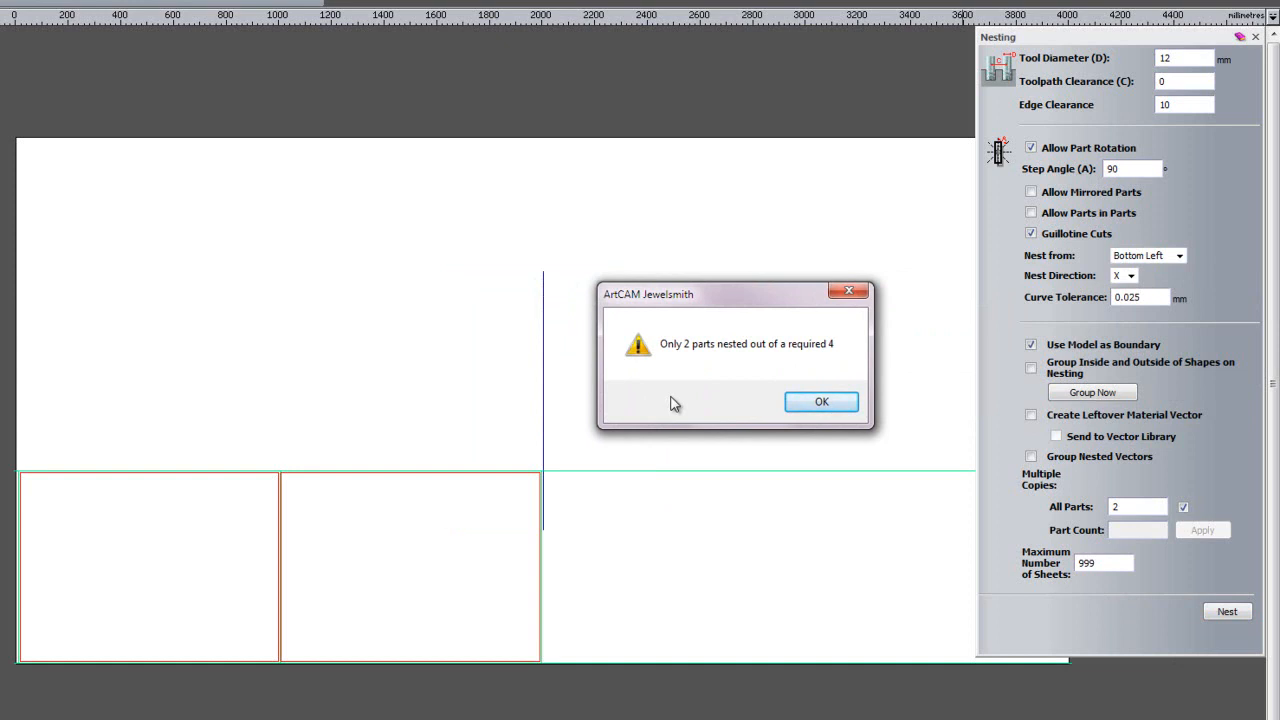
mouse_move(518, 406)
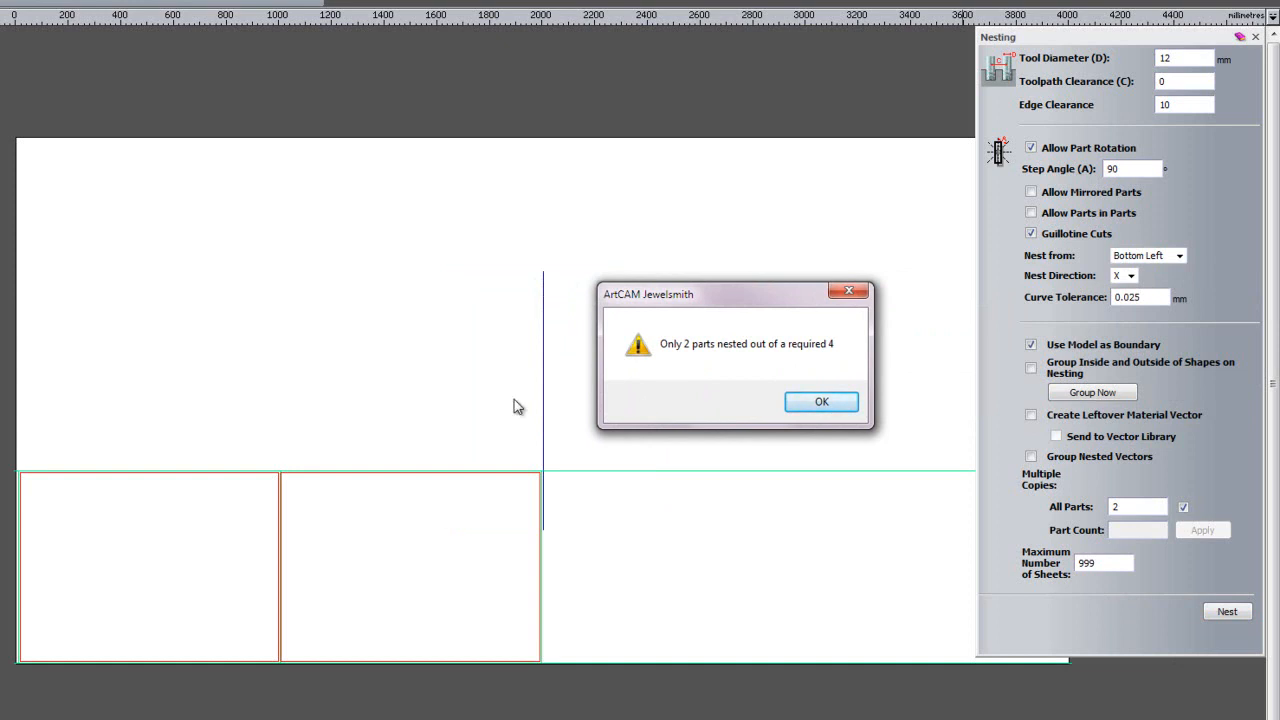
- Dismiss the warning that only 2 of 4 parts fit
click(820, 400)
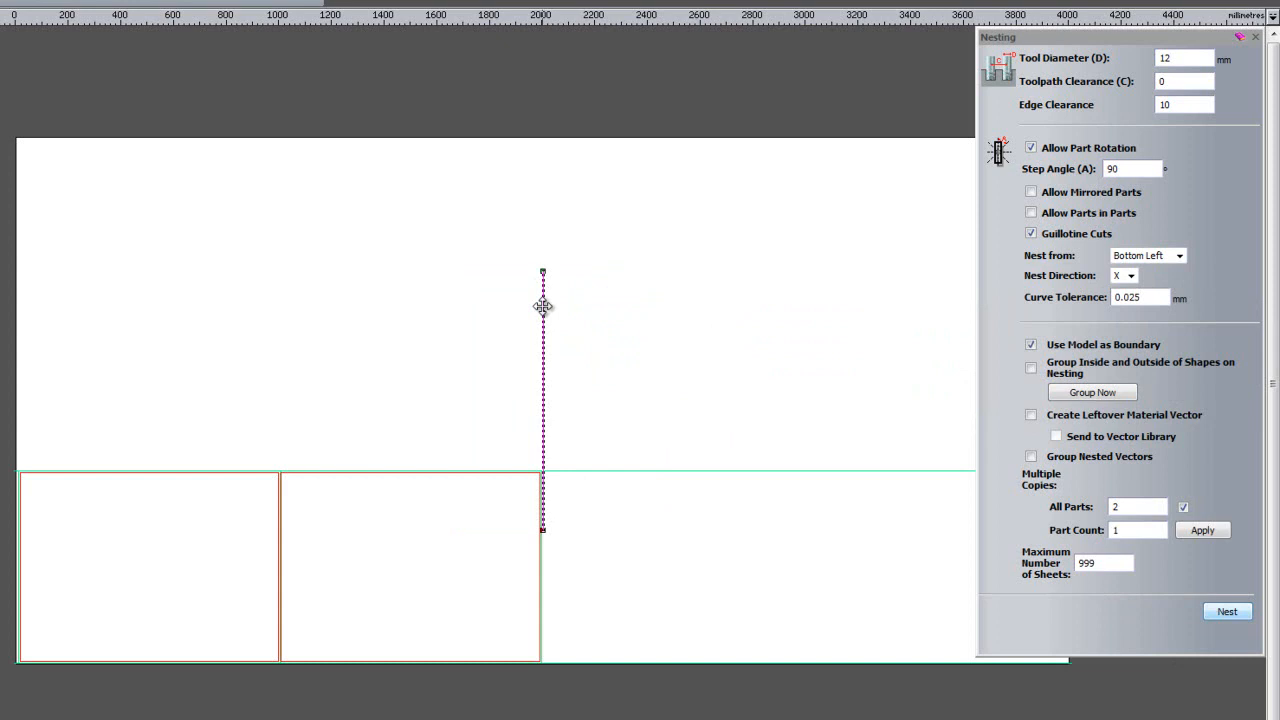
mouse_move(564, 198)
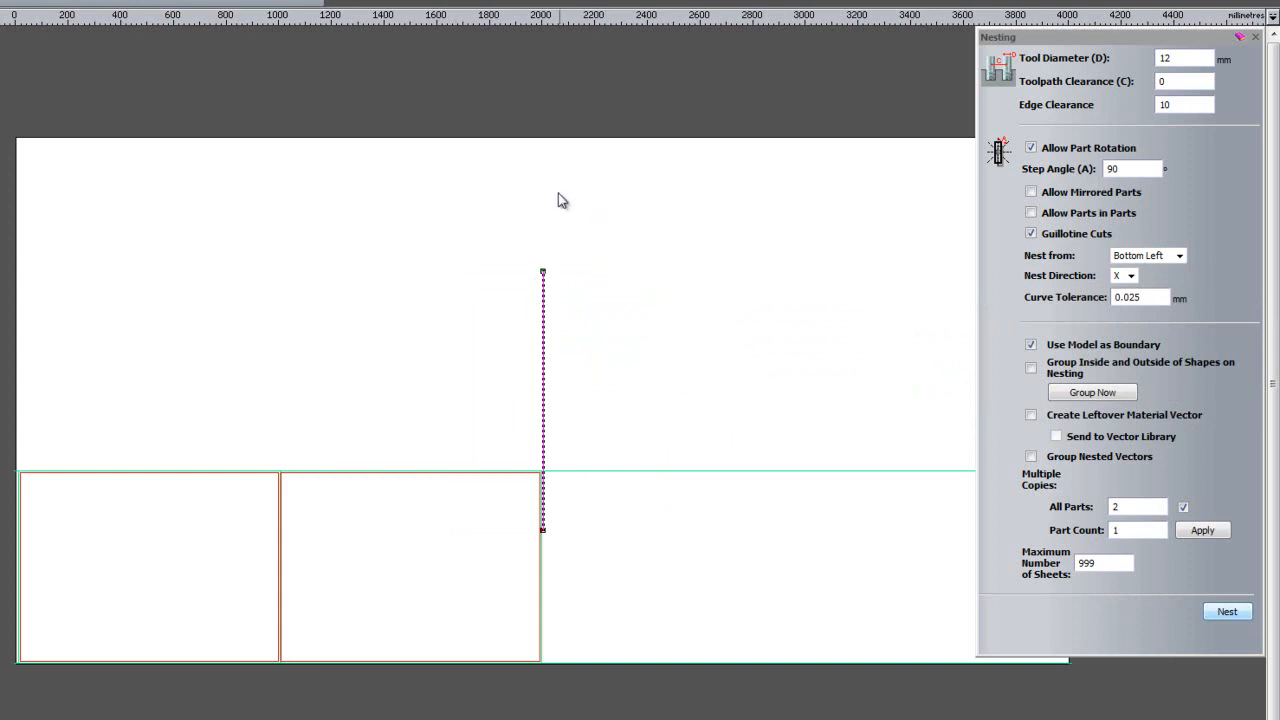
mouse_move(680, 548)
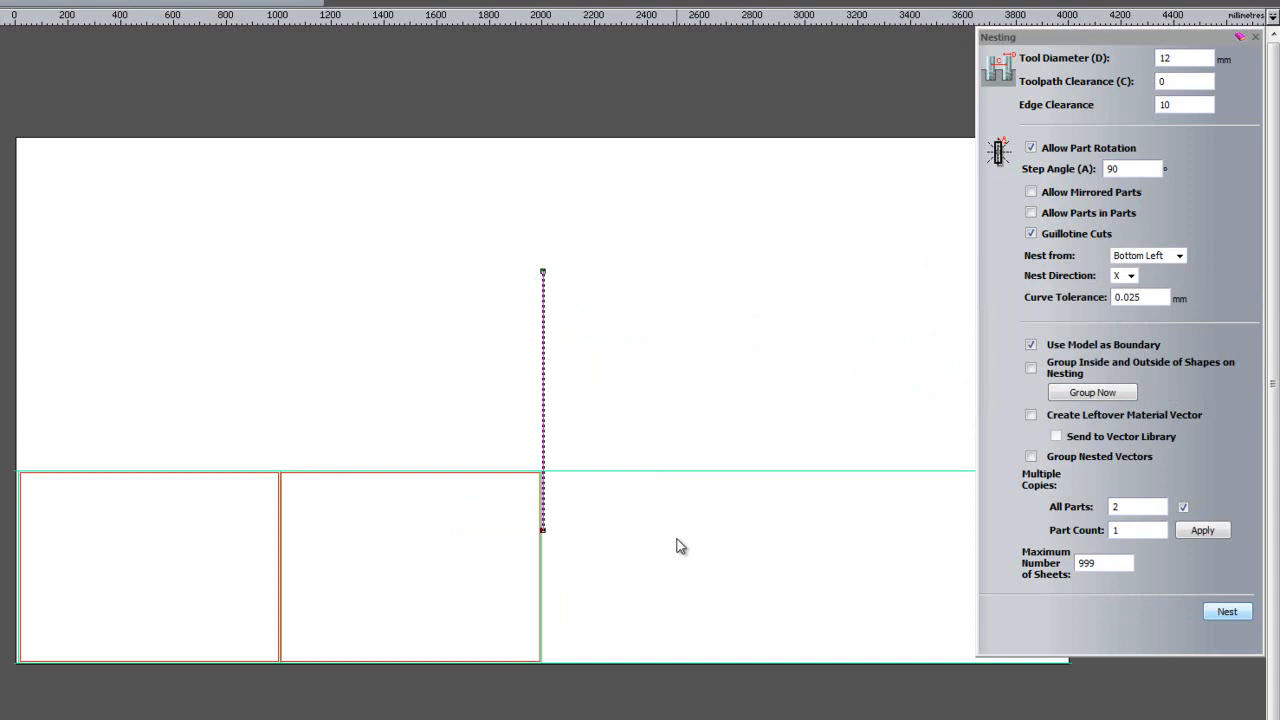
mouse_move(680, 412)
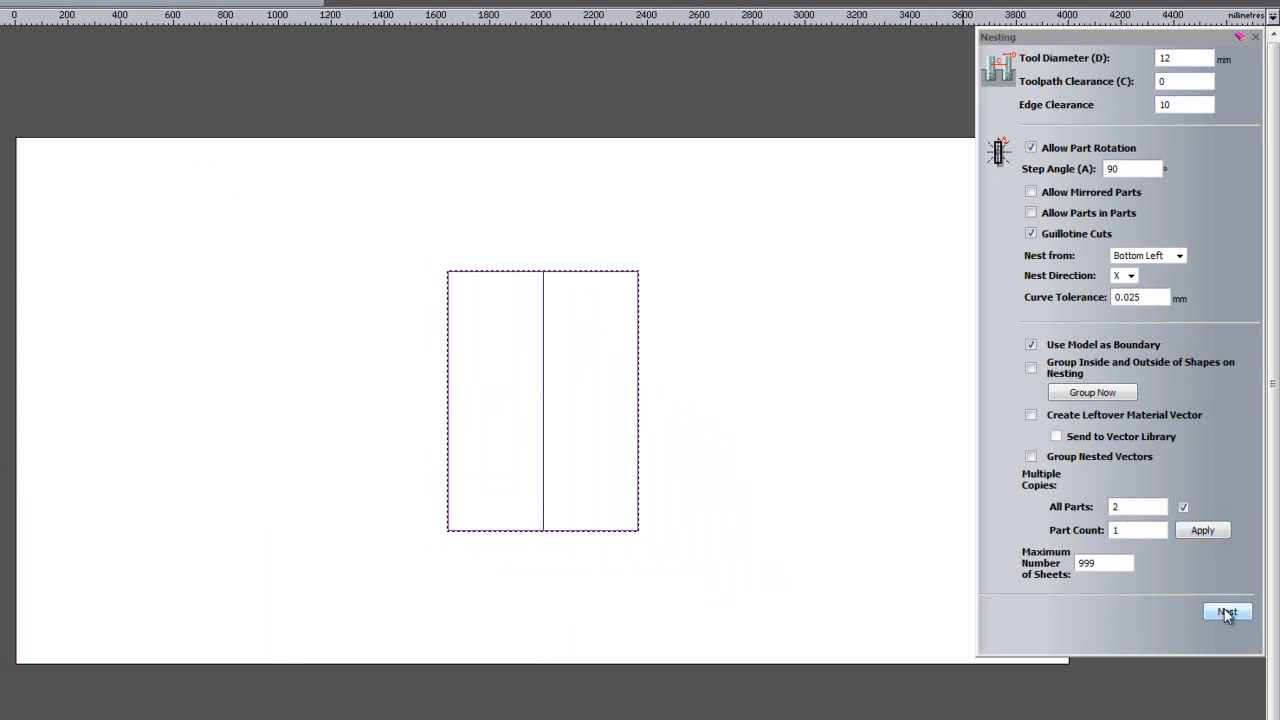
- Re-nest, then set All Parts to 20 and nest twenty copies across two sheets
click(1228, 612)
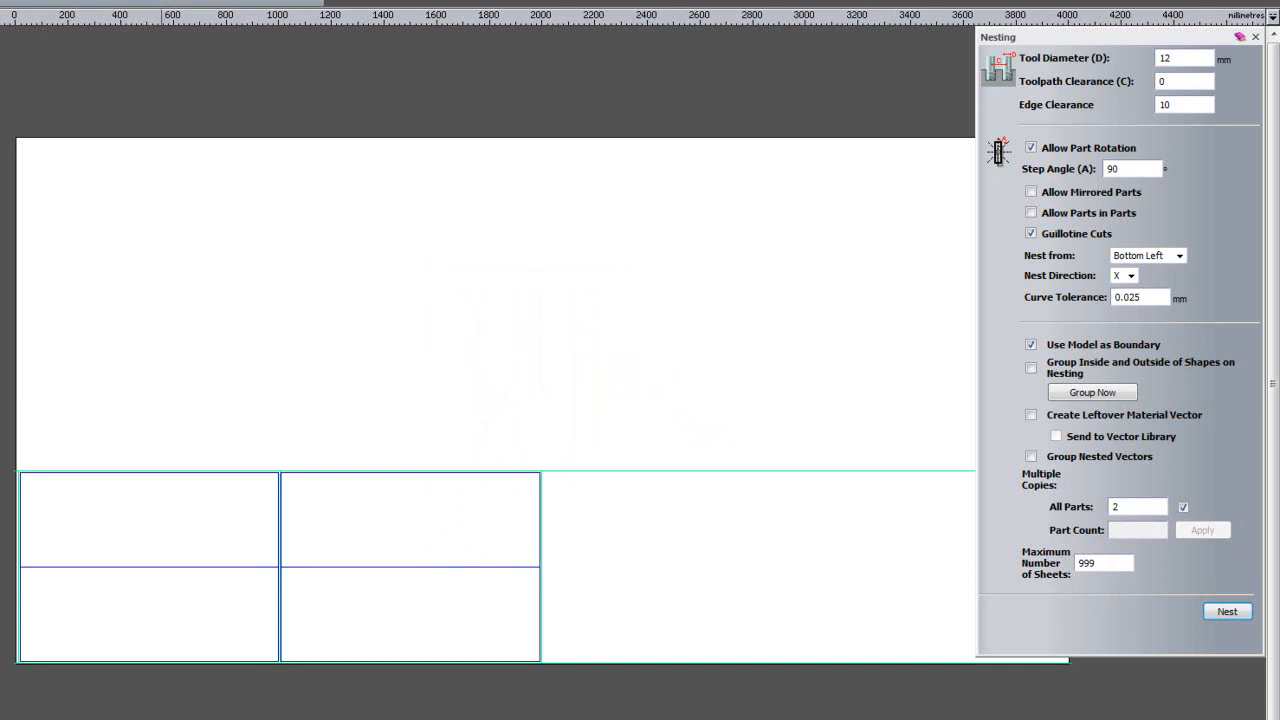
click(1226, 612)
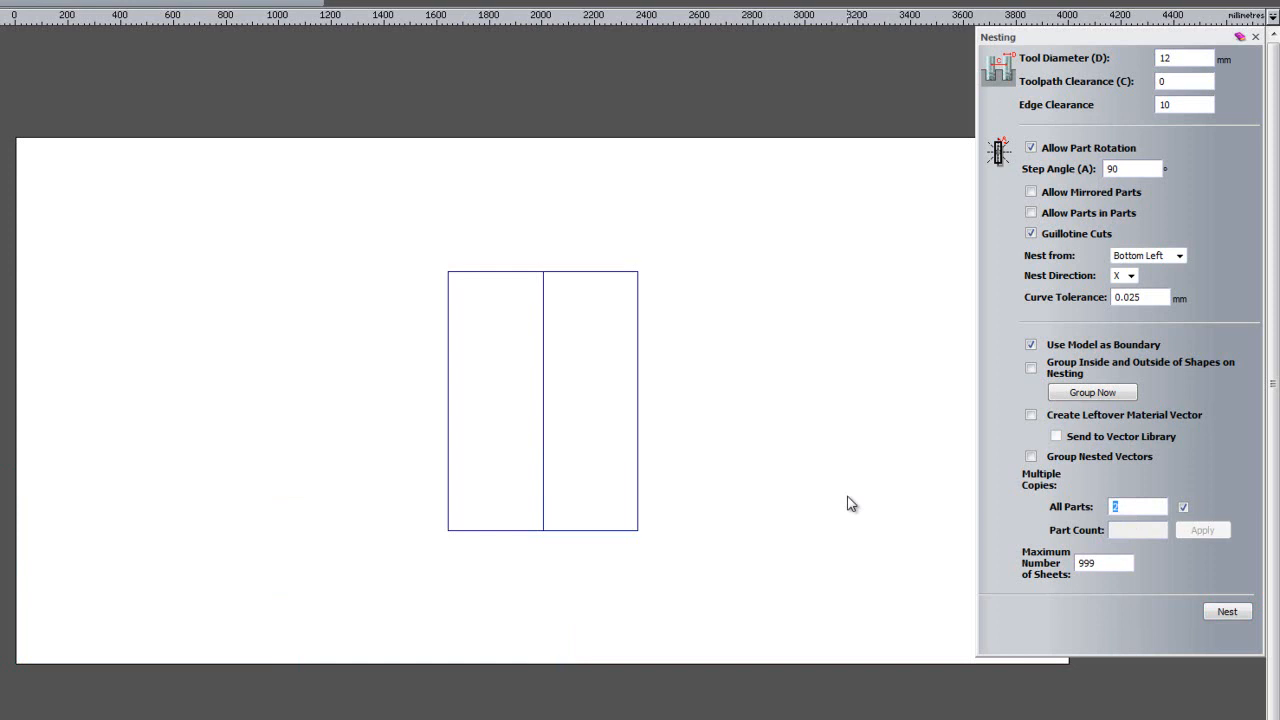
text(20)
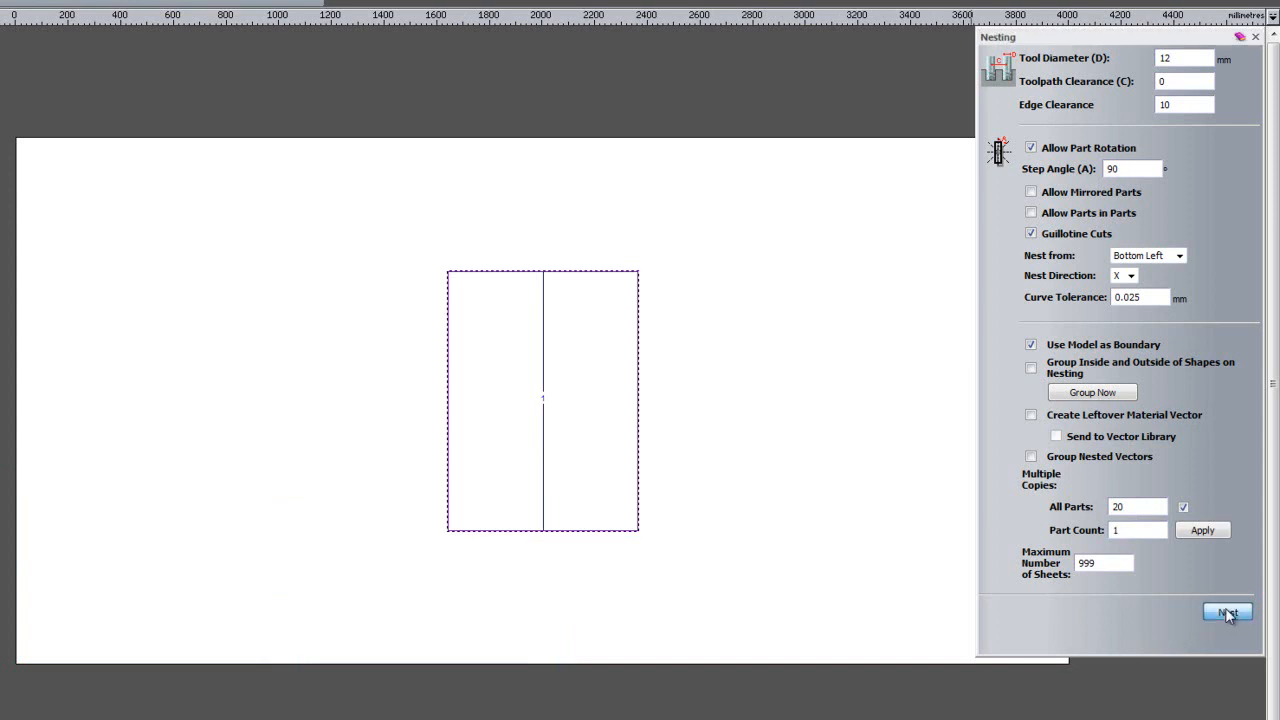
click(1226, 612)
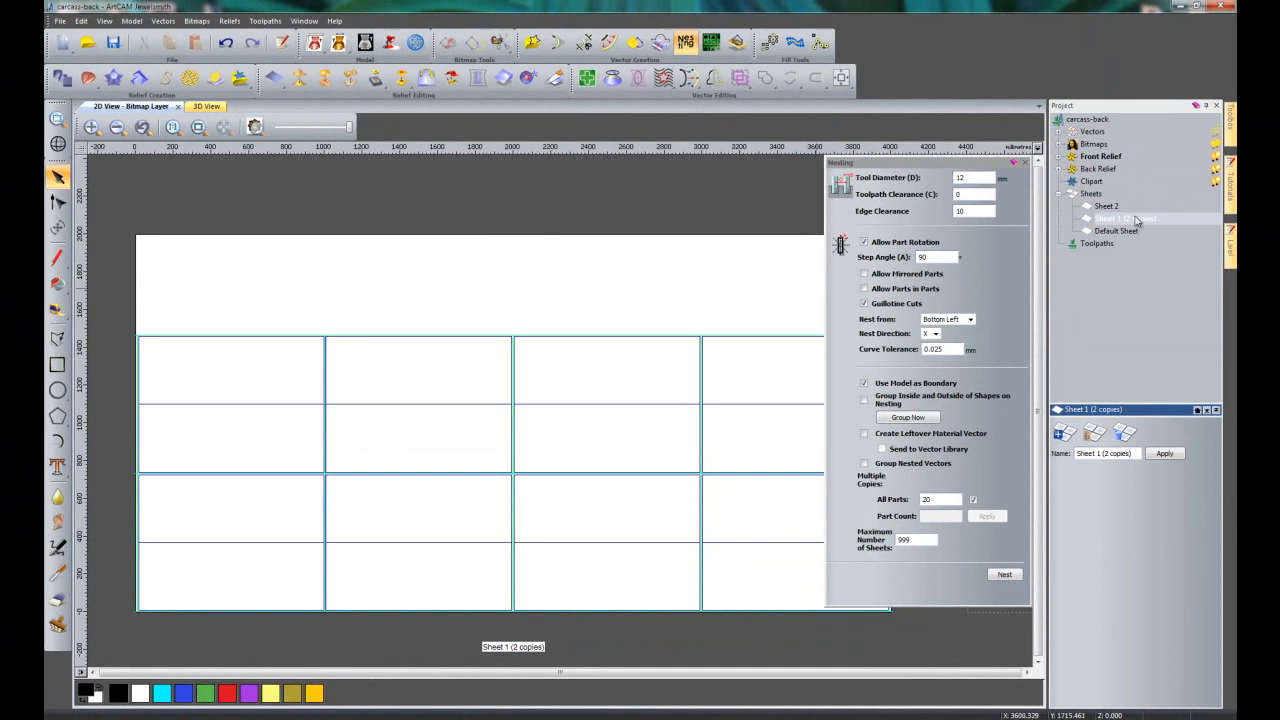
- Select every nested panel on Sheet 1 (2 copies) from the project's Sheets list
click(590, 404)
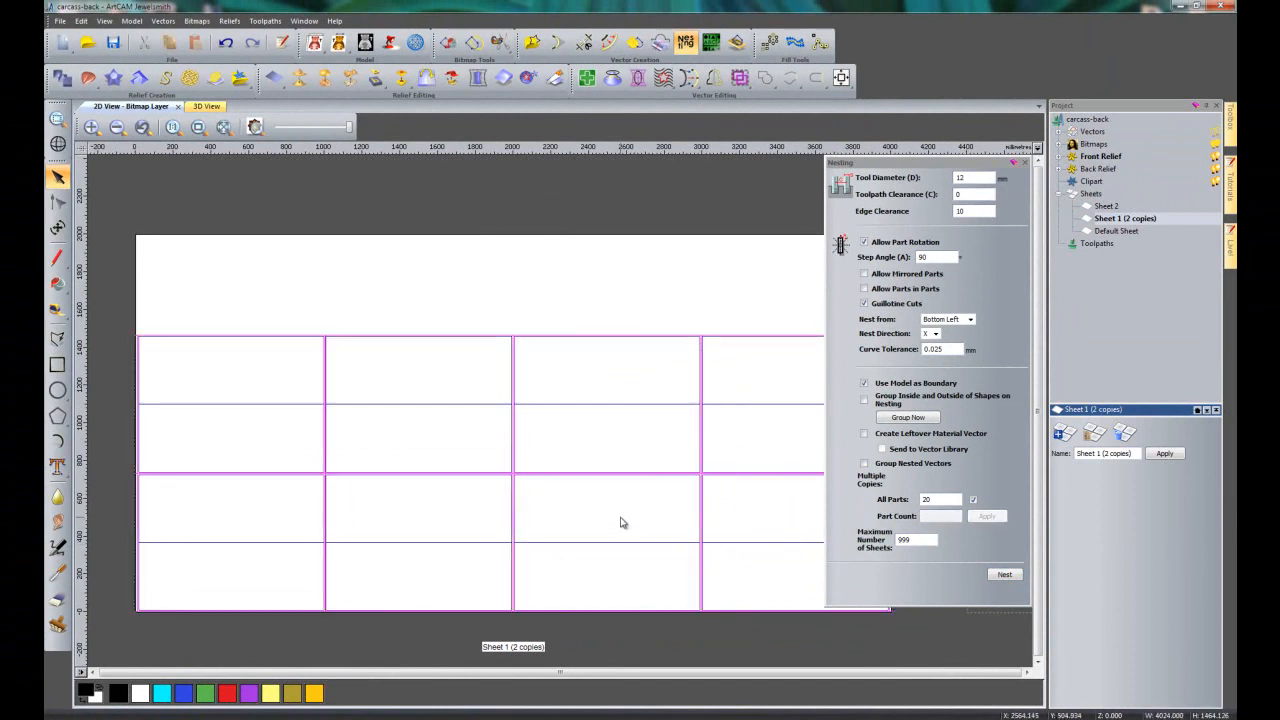
mouse_move(608, 544)
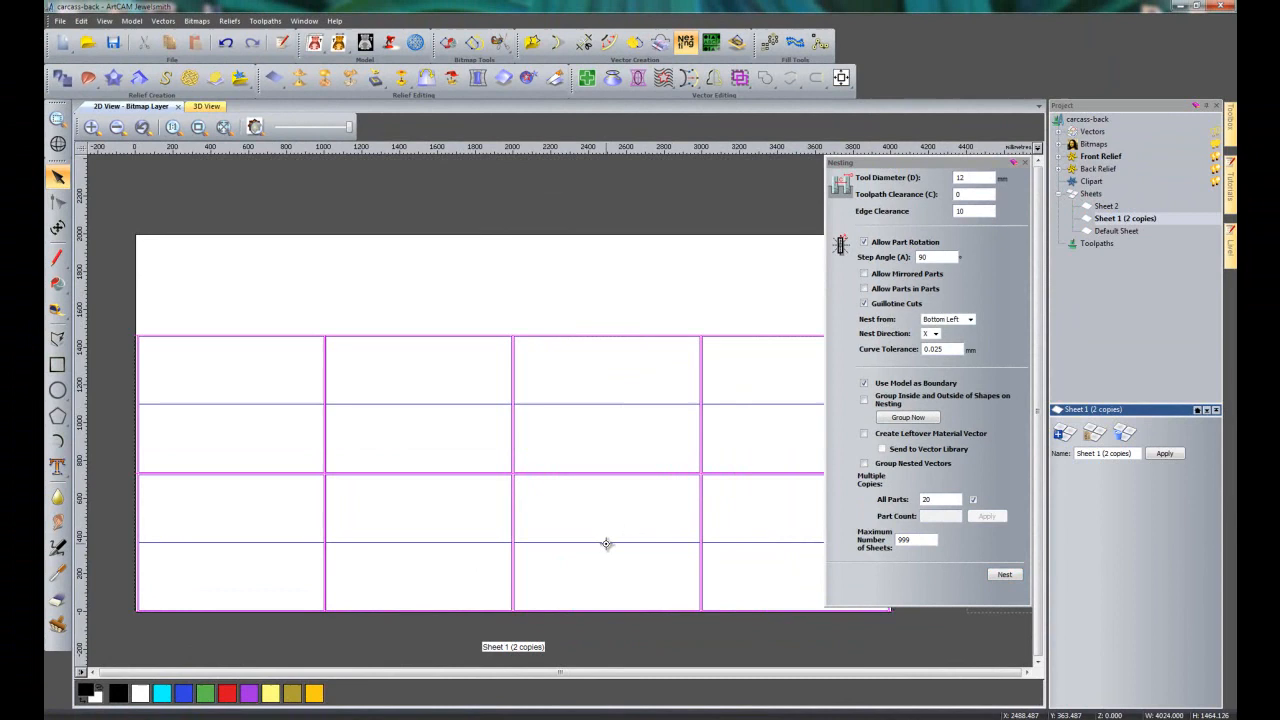
- Unlock the selected nested panel vectors via Unlock Vectors
right_click(608, 544)
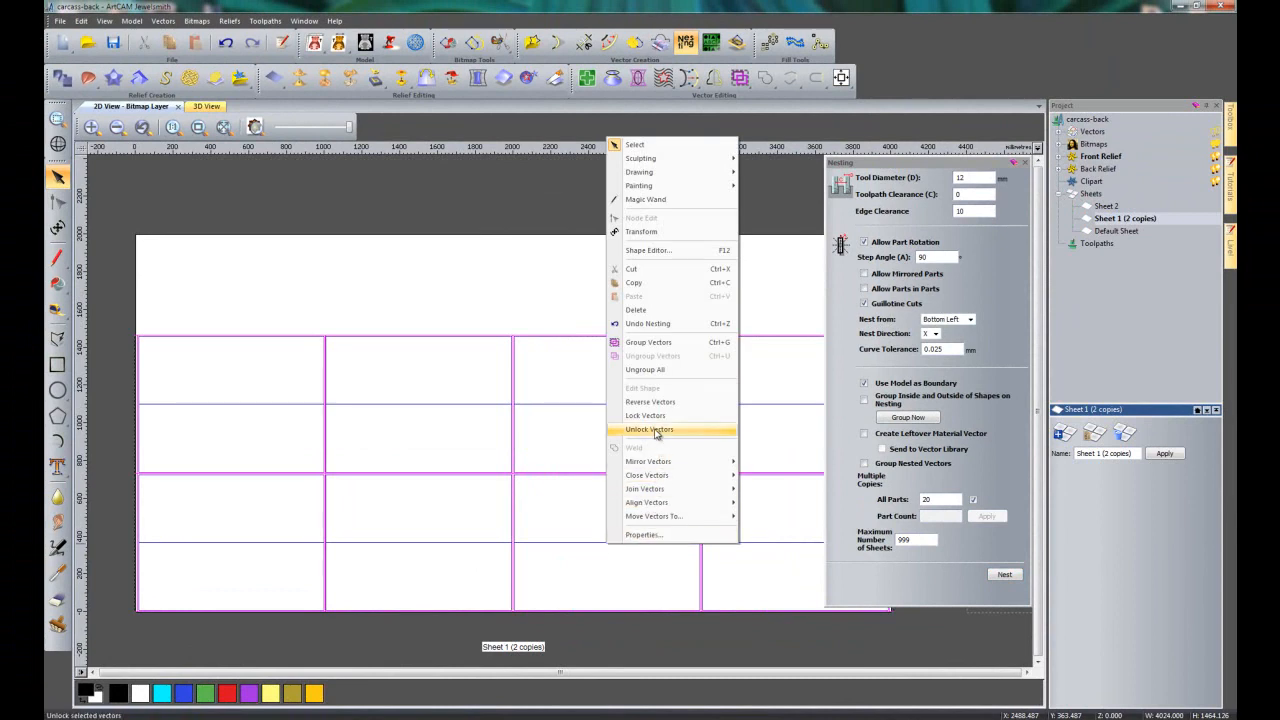
click(648, 428)
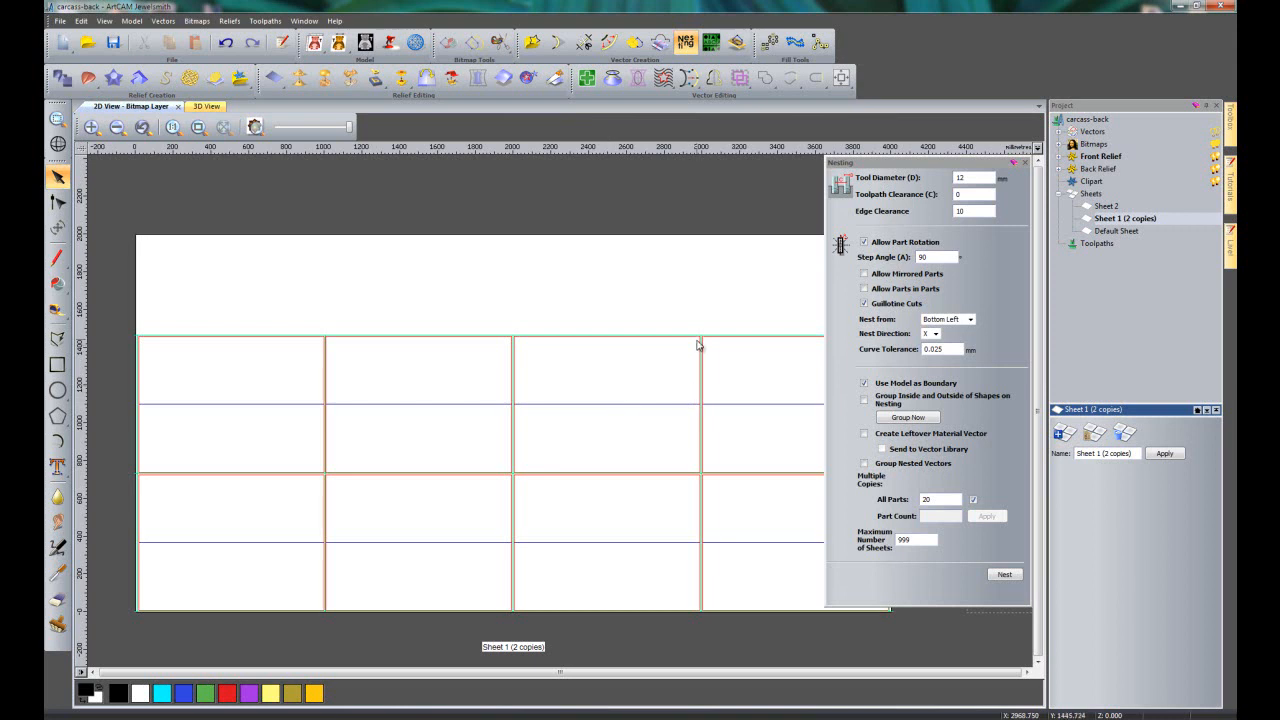
mouse_move(688, 414)
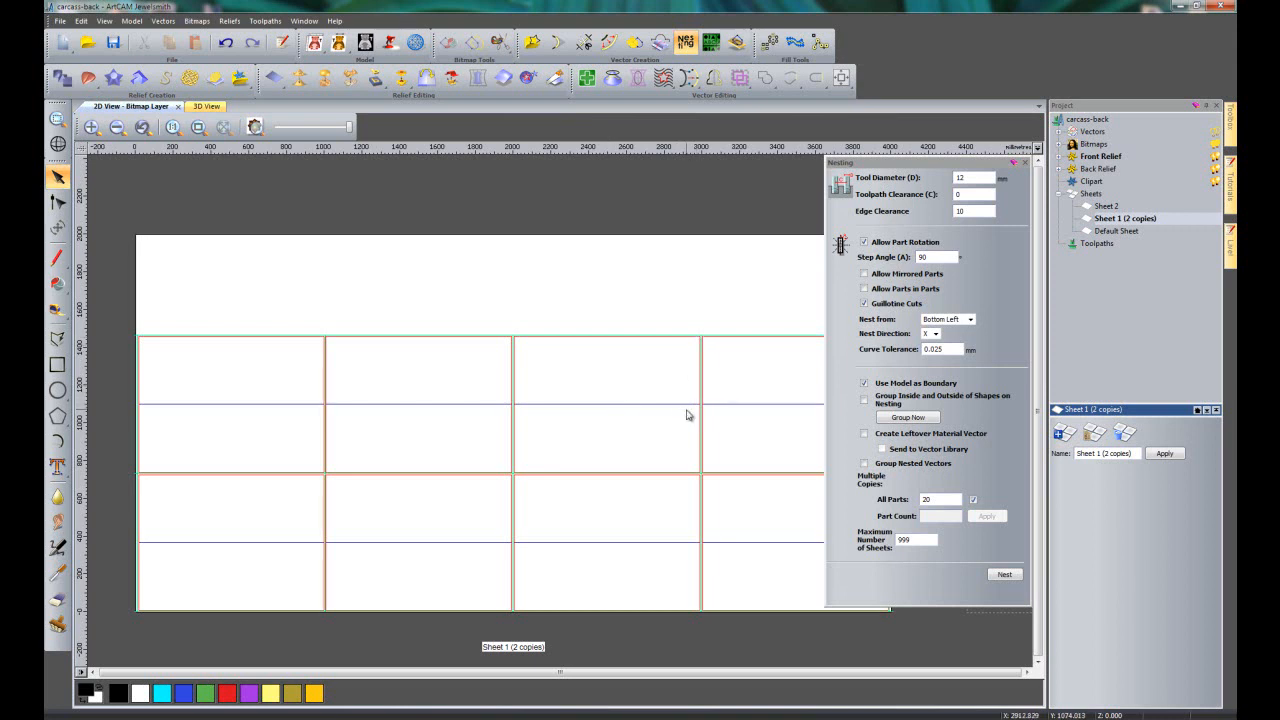
mouse_move(346, 330)
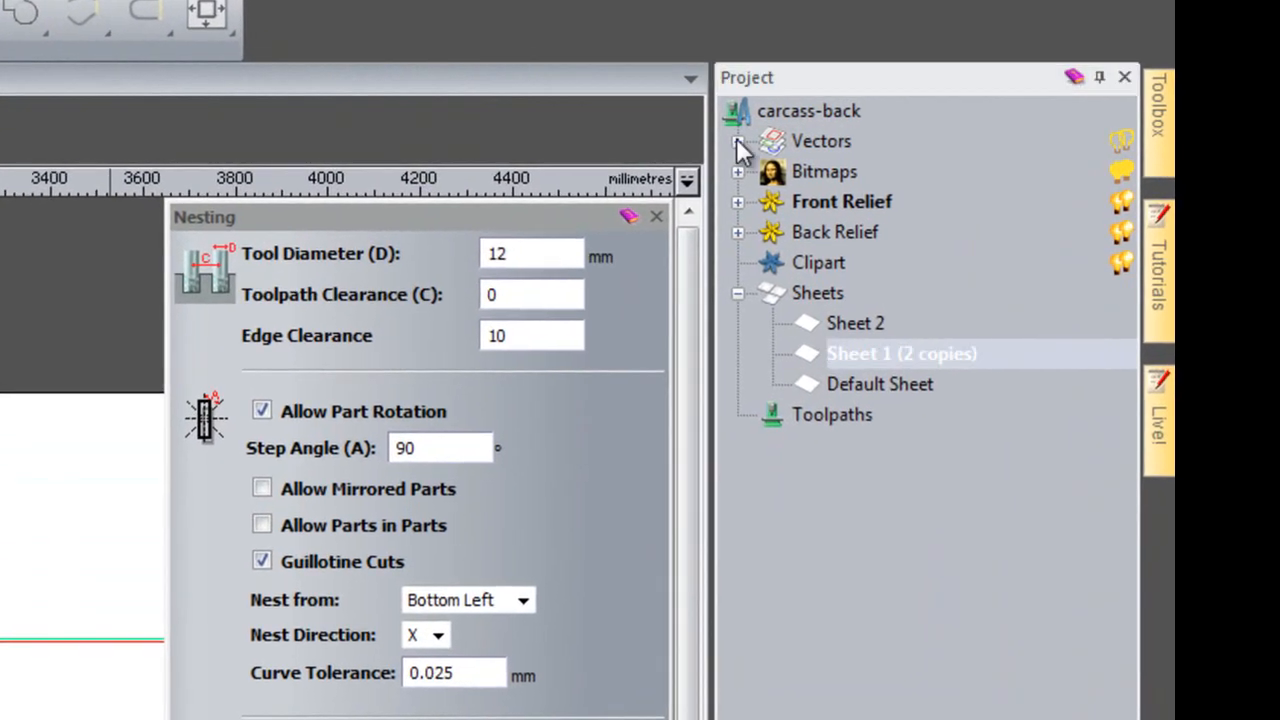
- Expand the Vectors node to list Guillotine Cuts, Groove, Outside and Default Layer
click(736, 140)
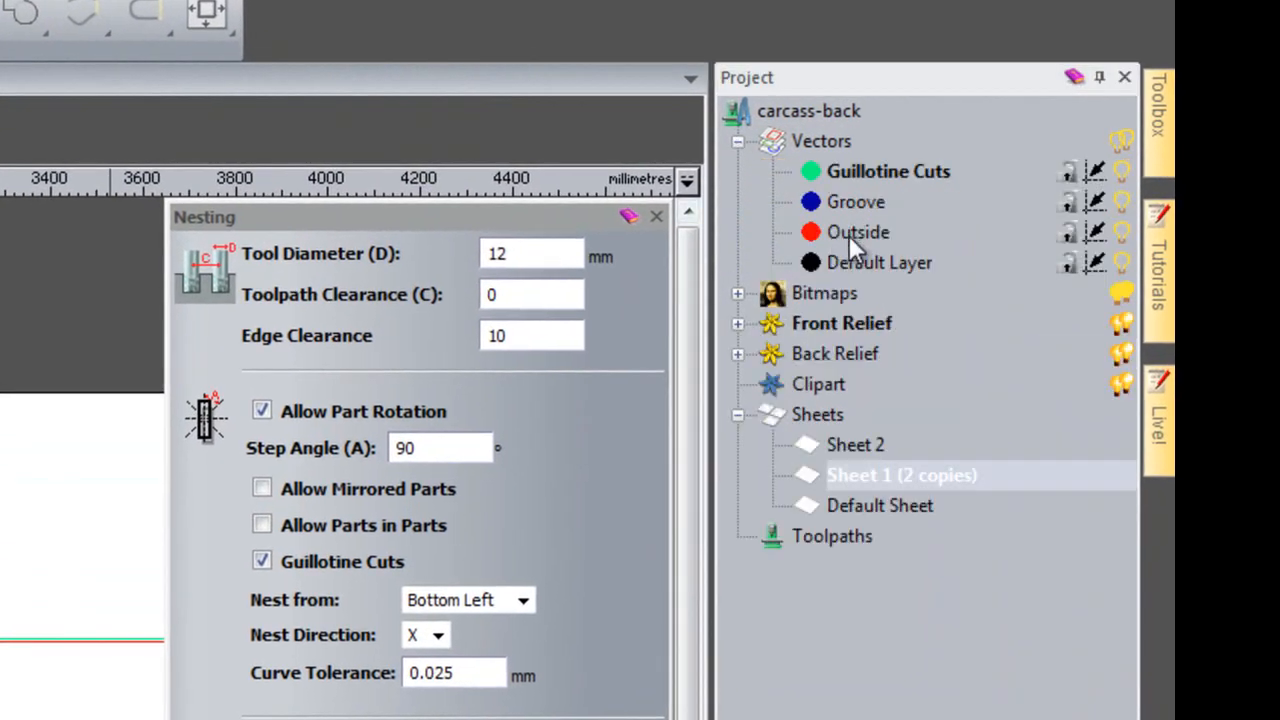
mouse_move(400, 400)
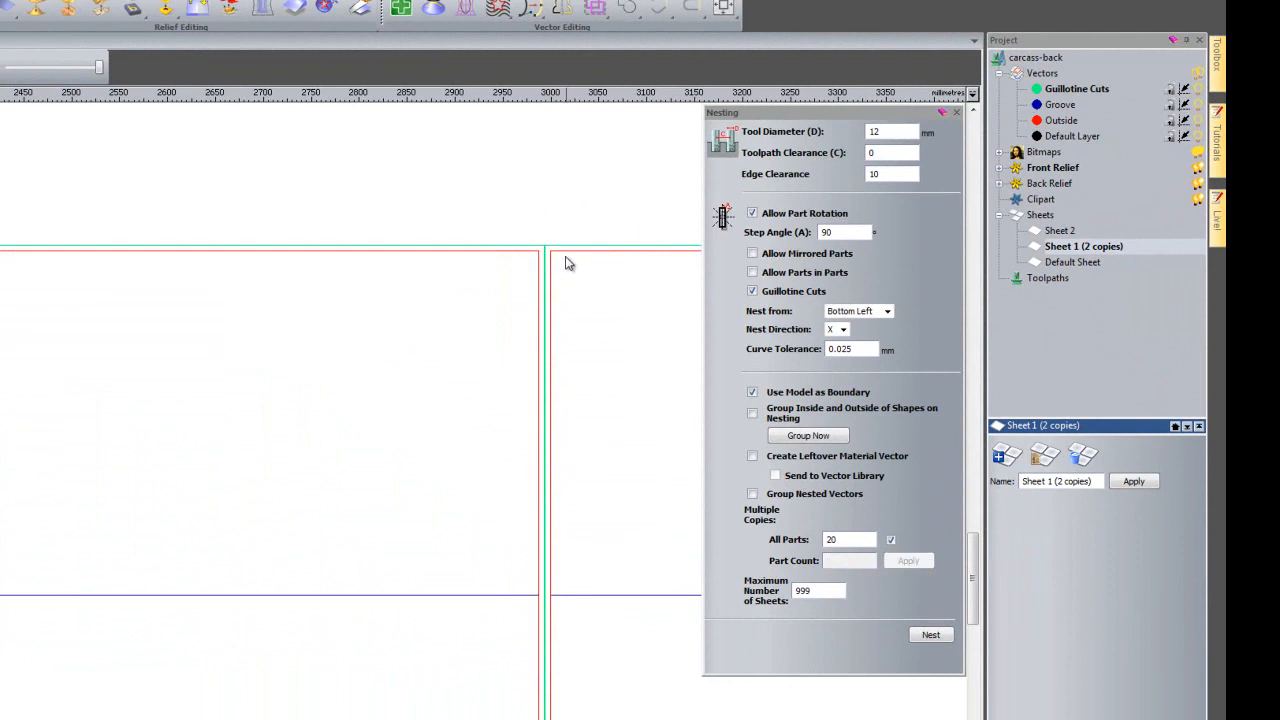
mouse_move(1082, 96)
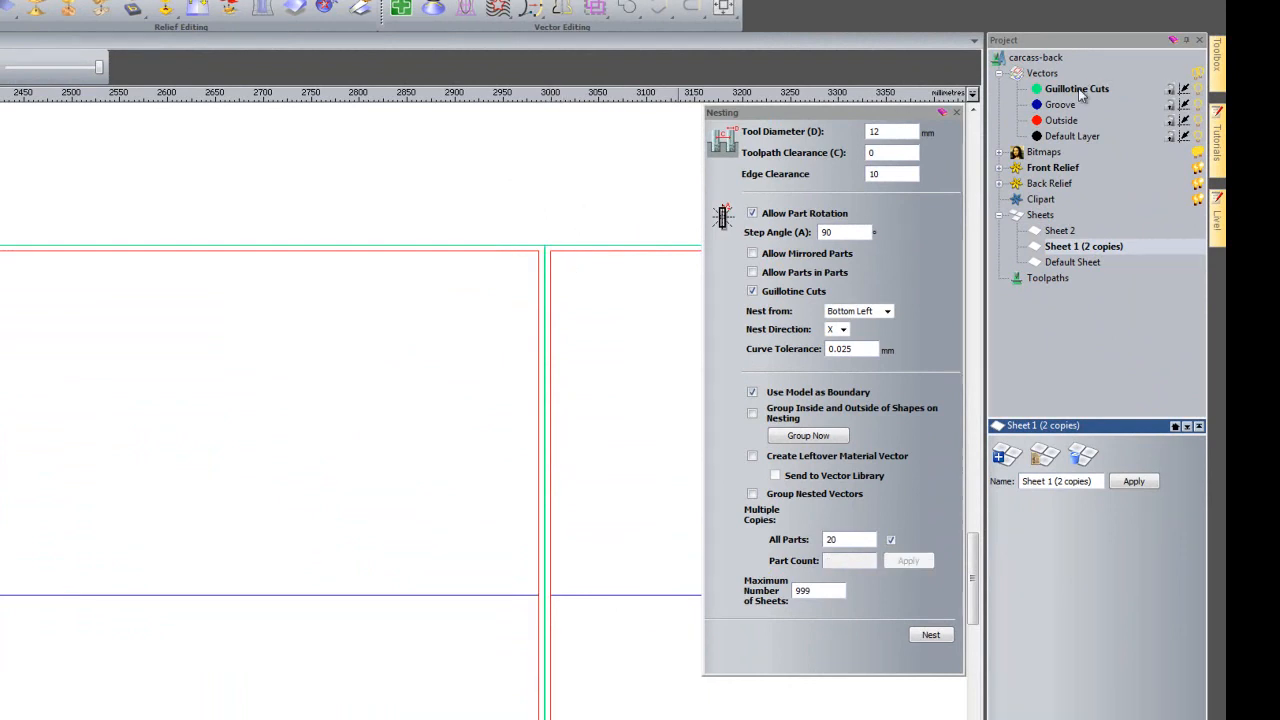
click(930, 634)
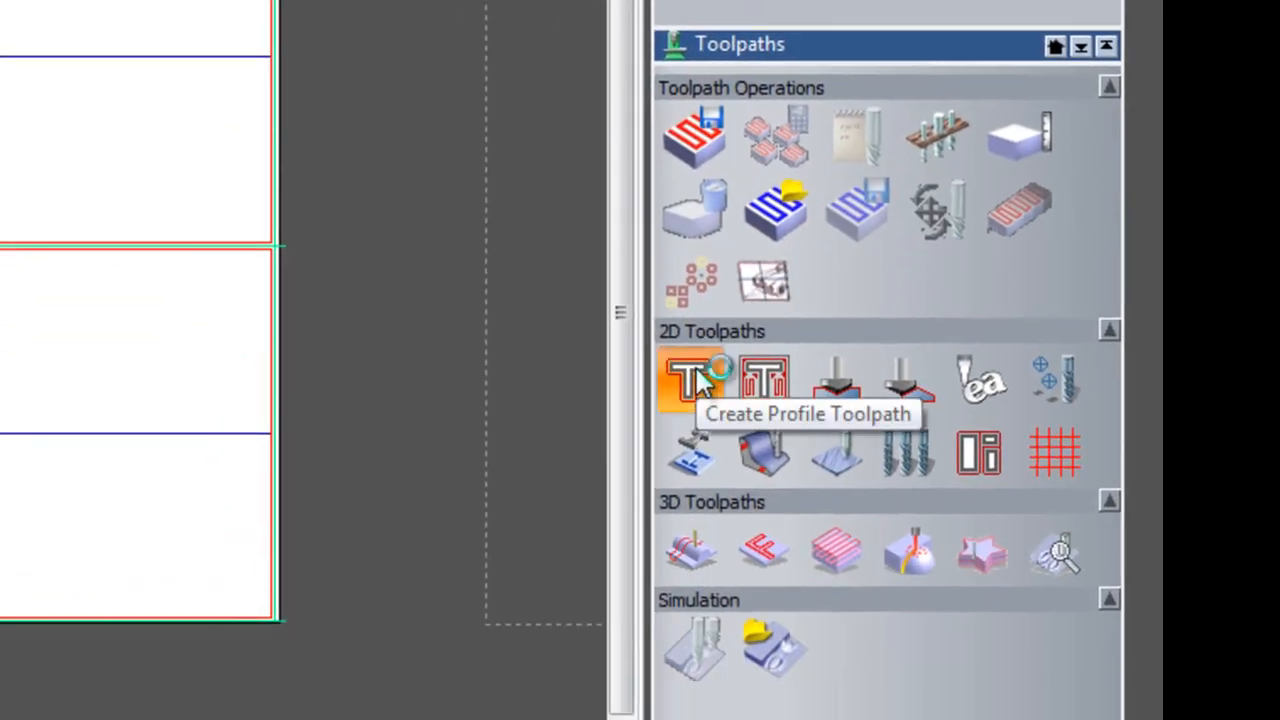
- Start a profile toolpath set to cut Along the Guillotine Cuts layer
click(692, 378)
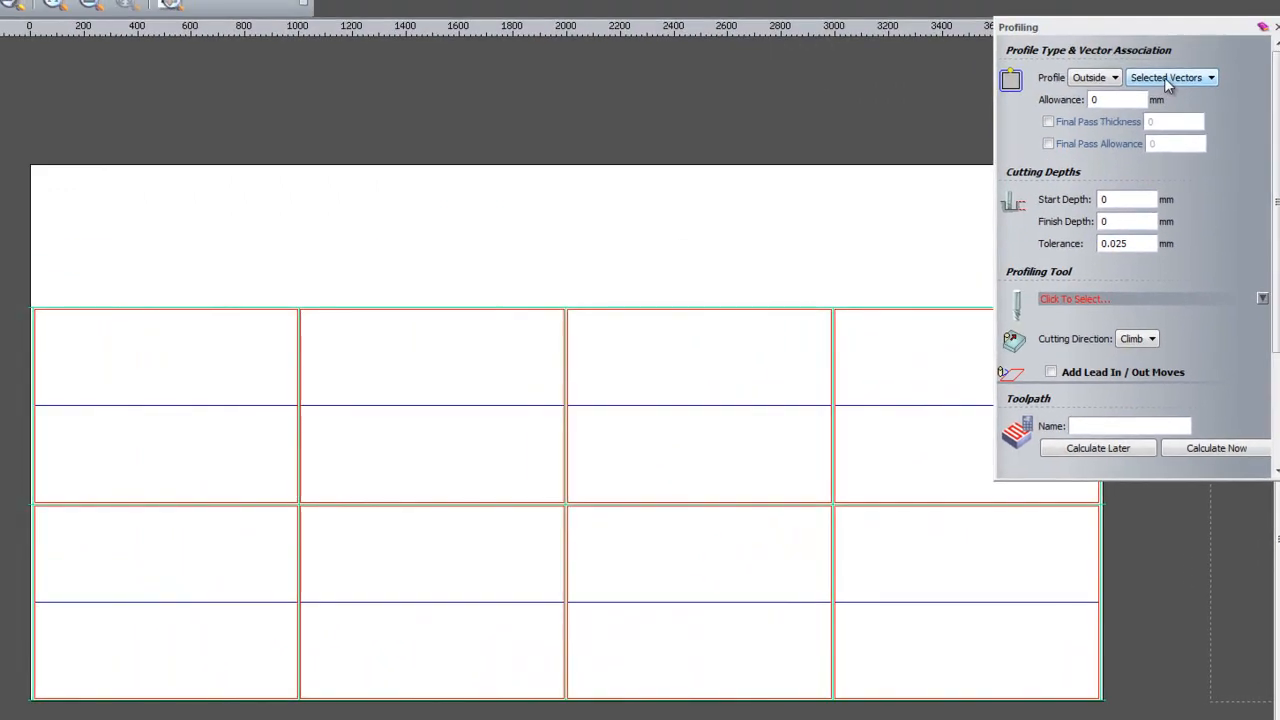
click(1114, 76)
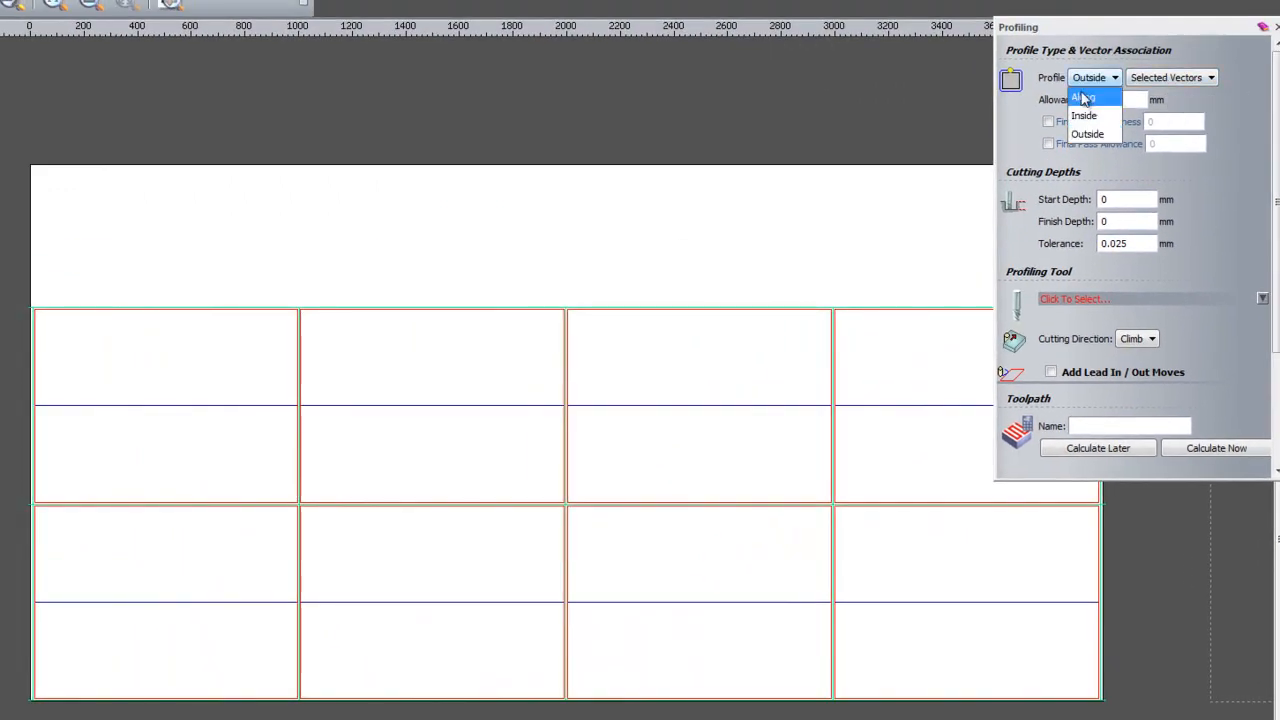
click(1084, 96)
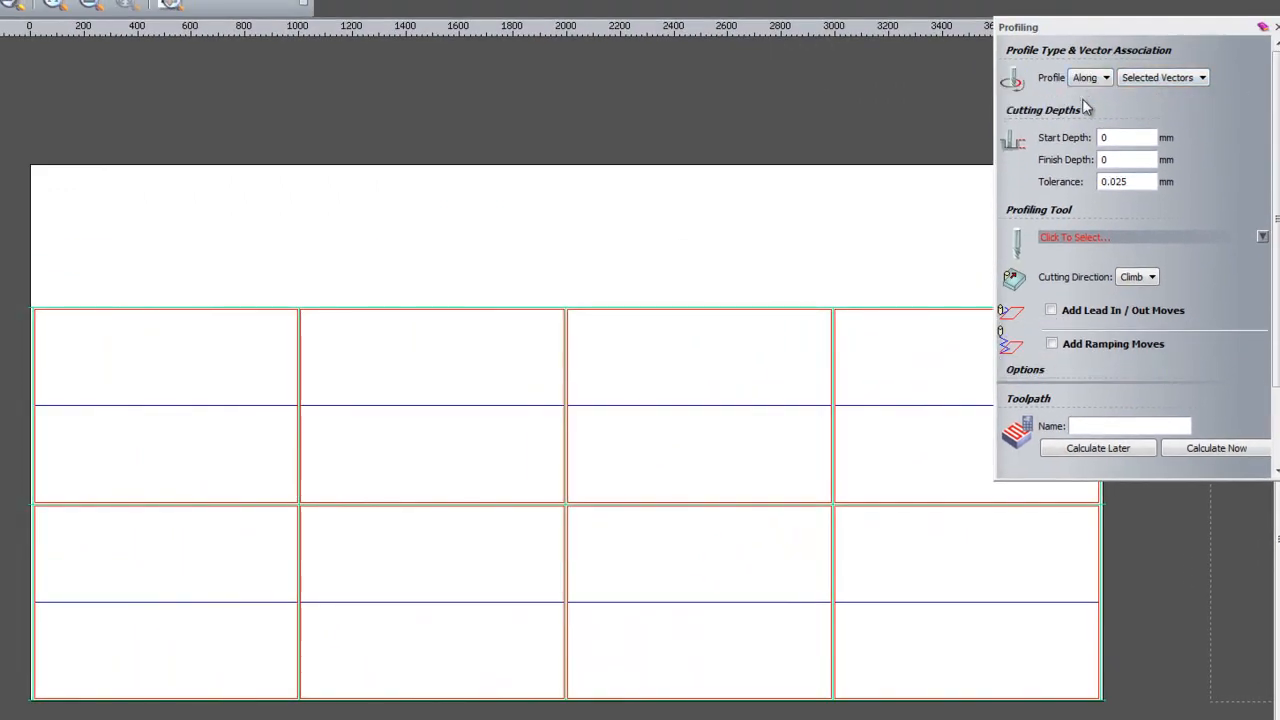
click(1202, 76)
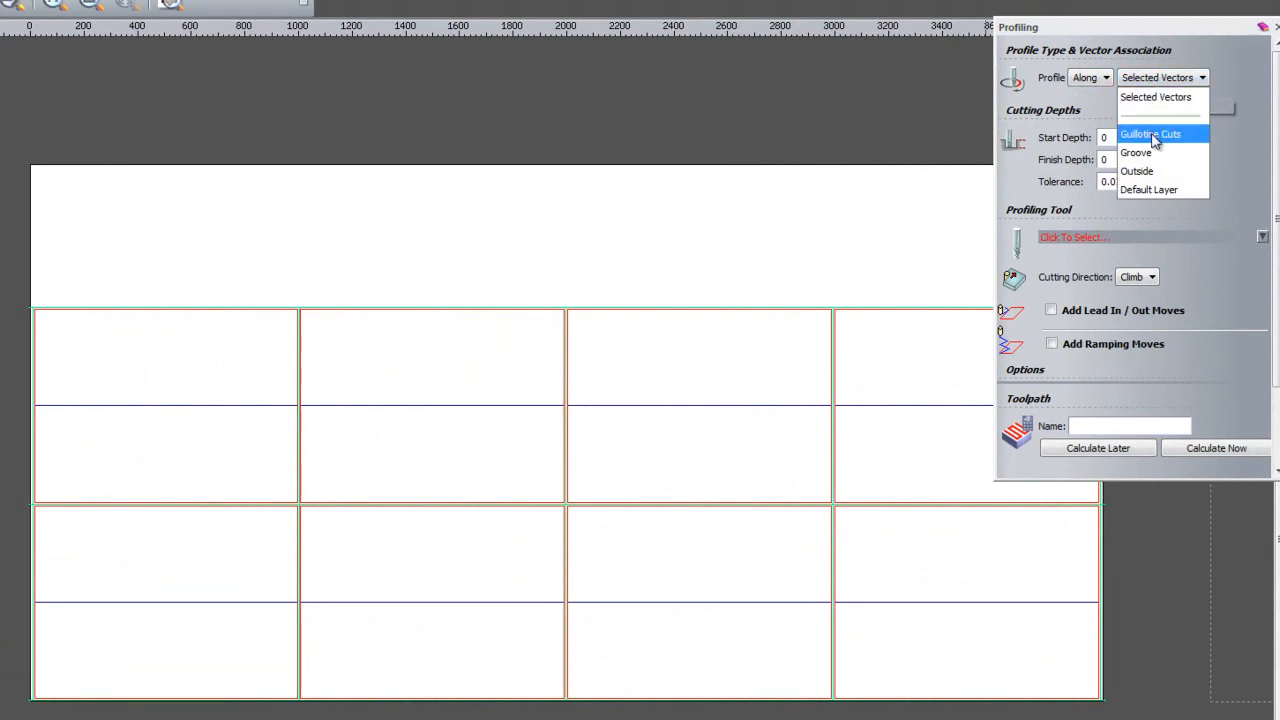
click(1150, 134)
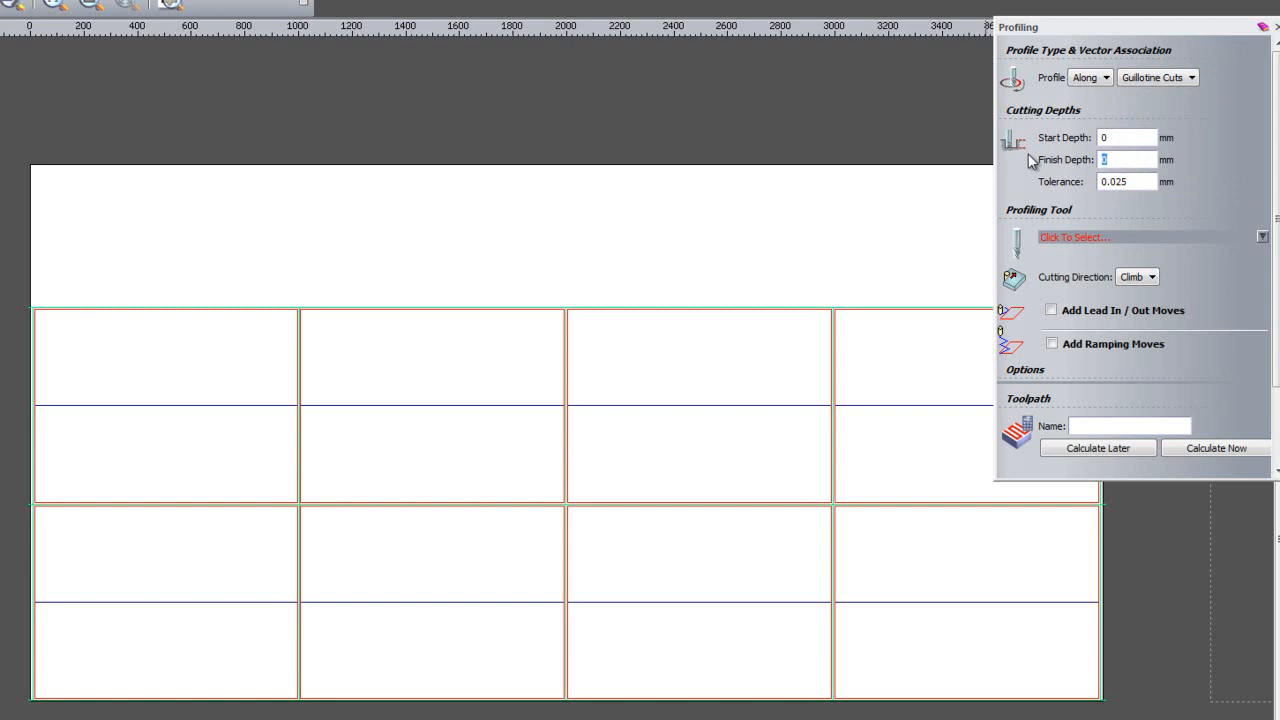
- Set finish depth 6 mm, choose the 12 mm end mill and confirm the material setup
text(6)
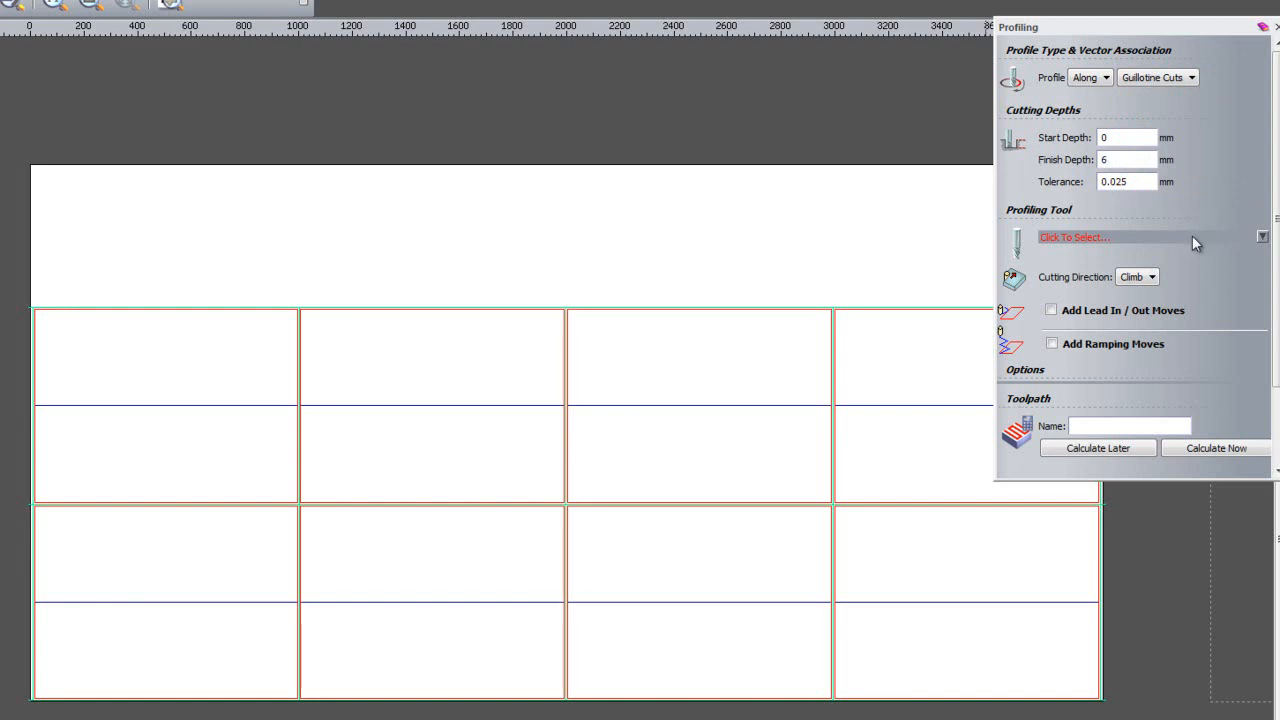
click(1110, 236)
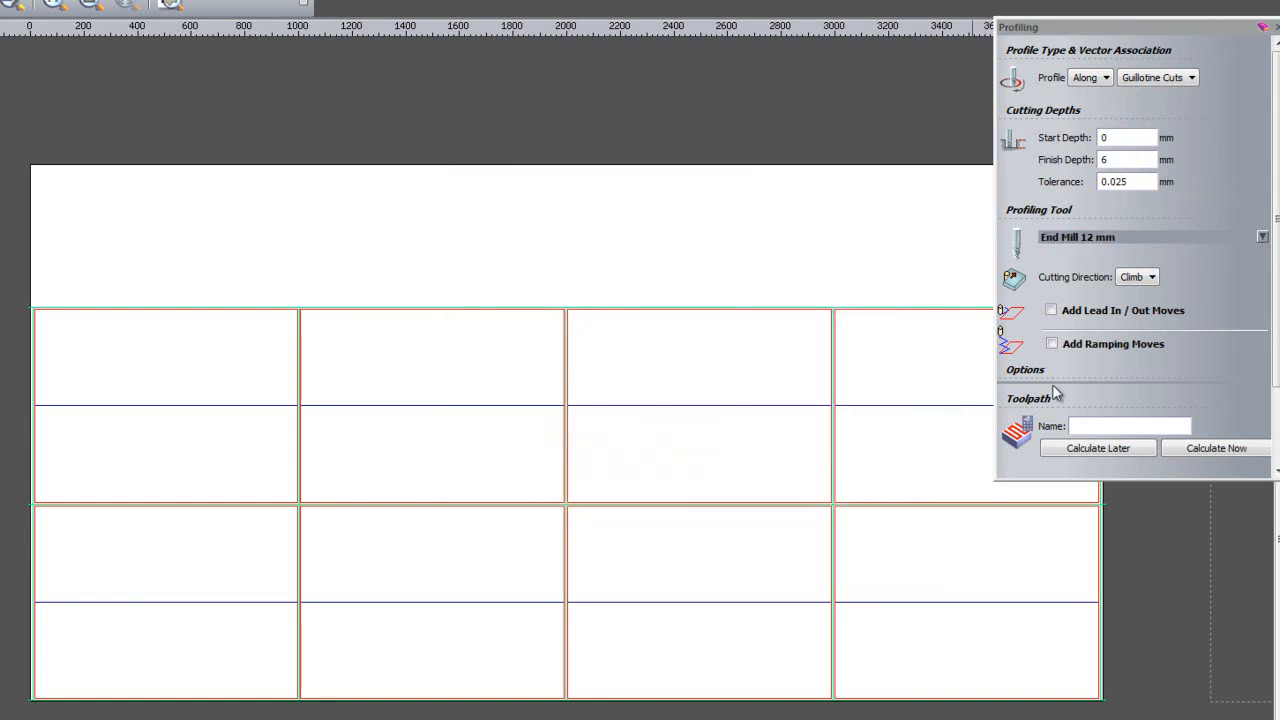
scroll(down, 3)
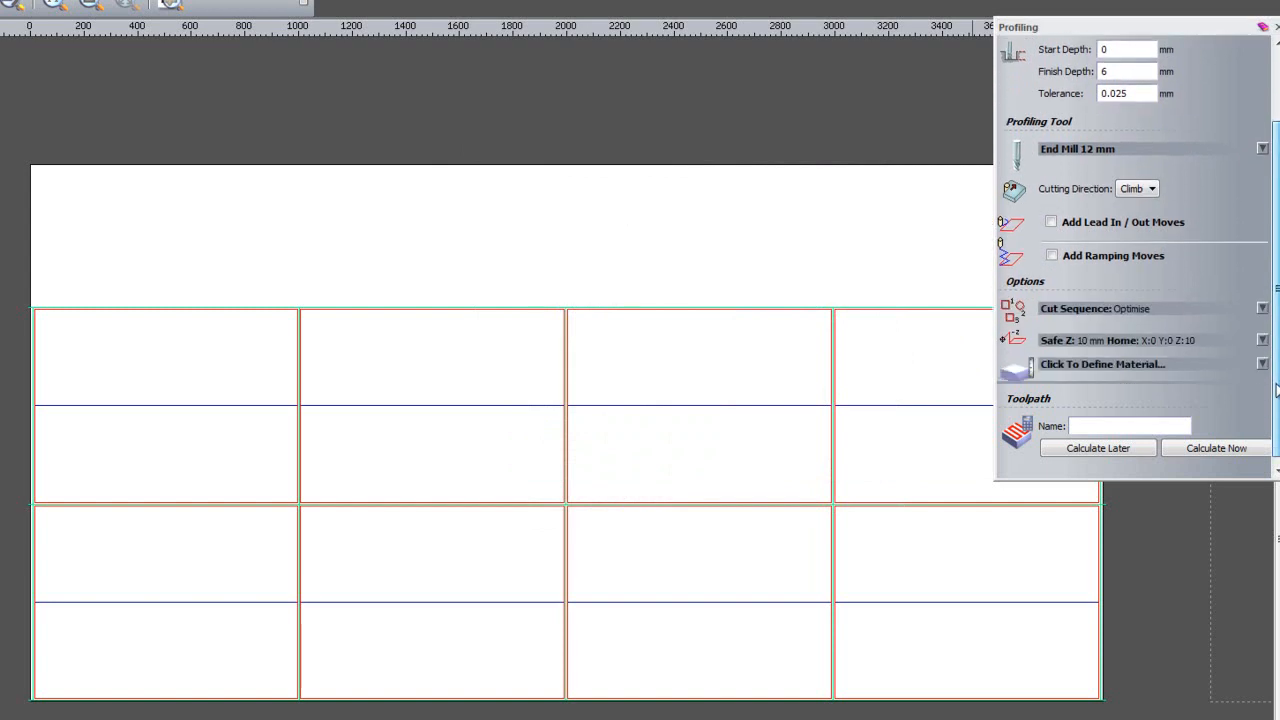
click(1102, 364)
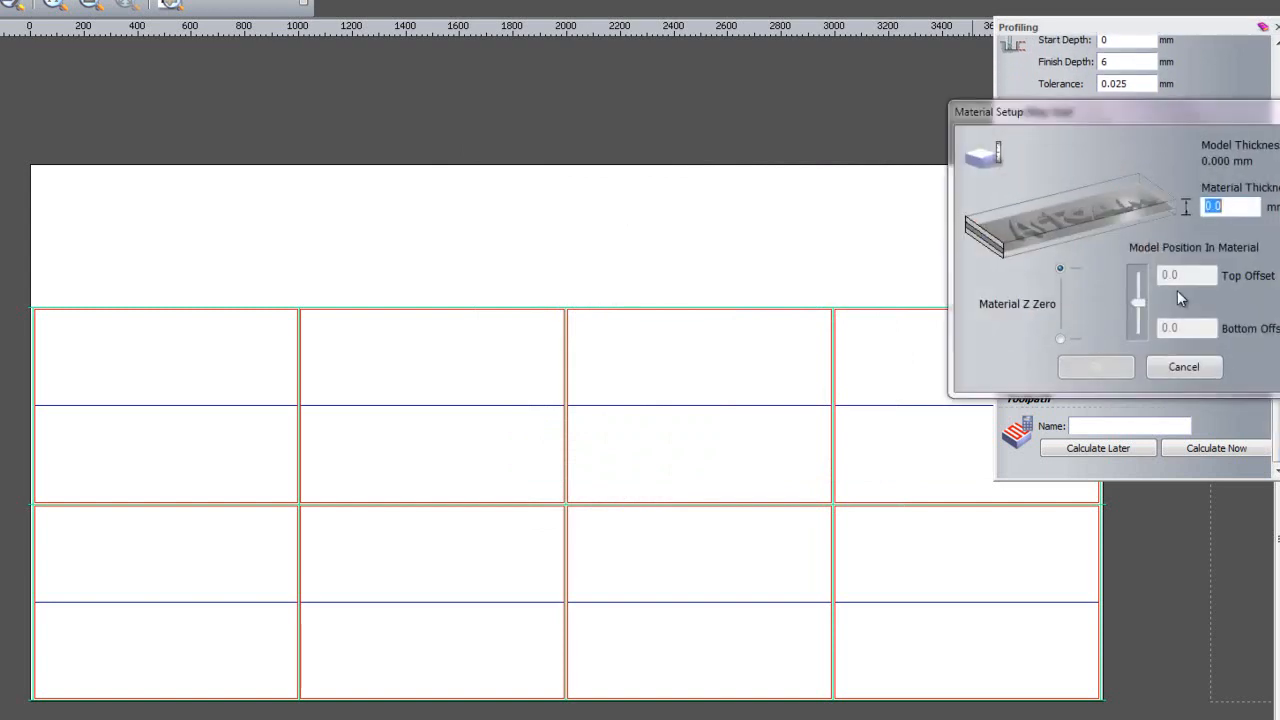
click(1184, 366)
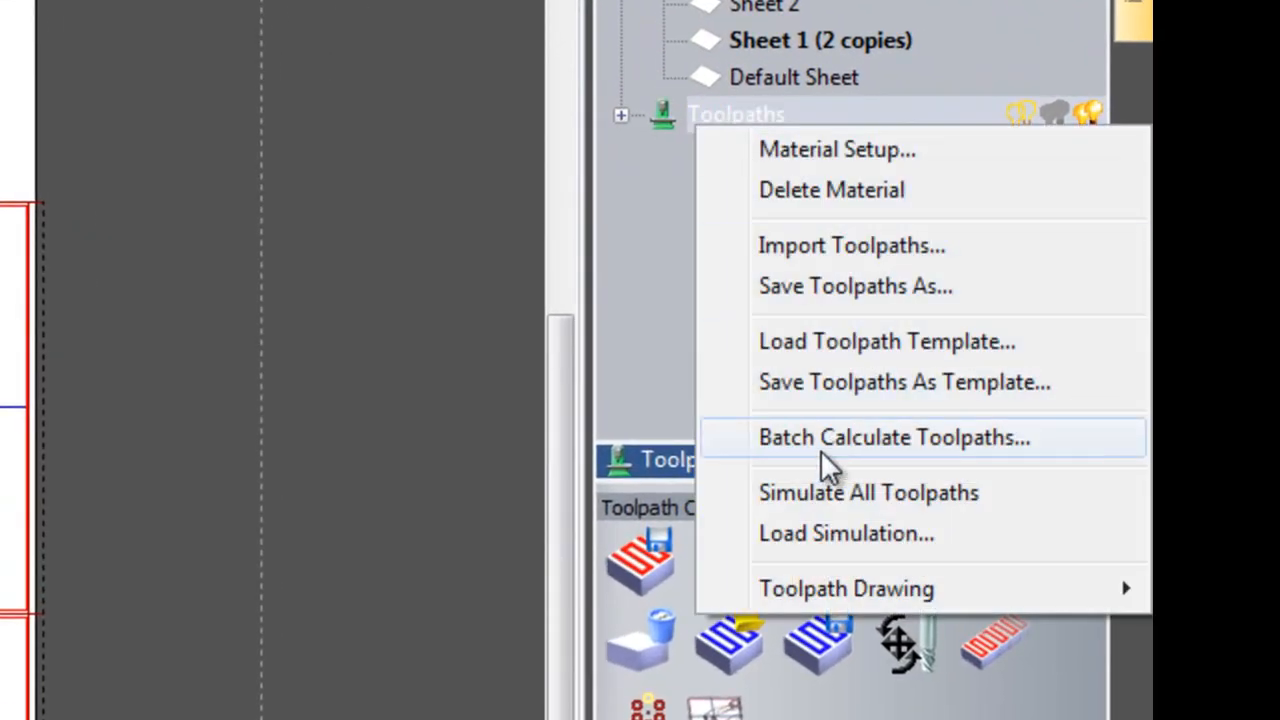
- Simulate all toolpaths in 3D with the default block definition
click(868, 492)
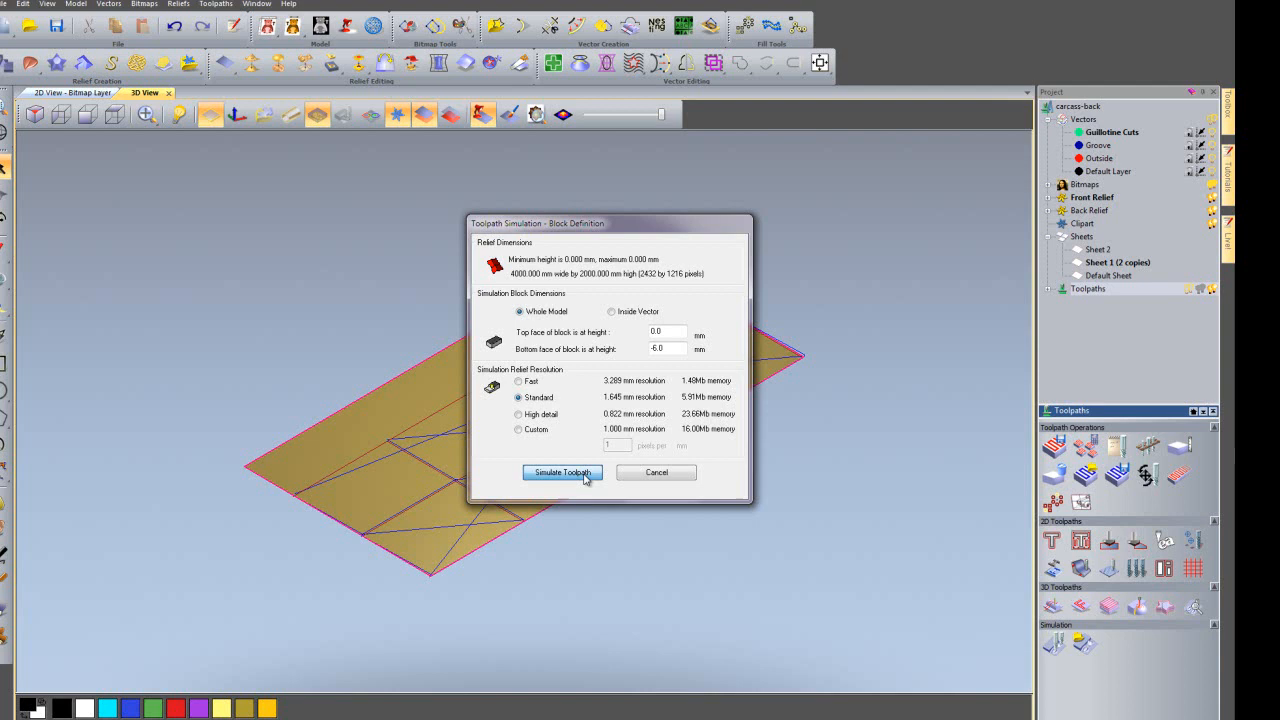
click(562, 472)
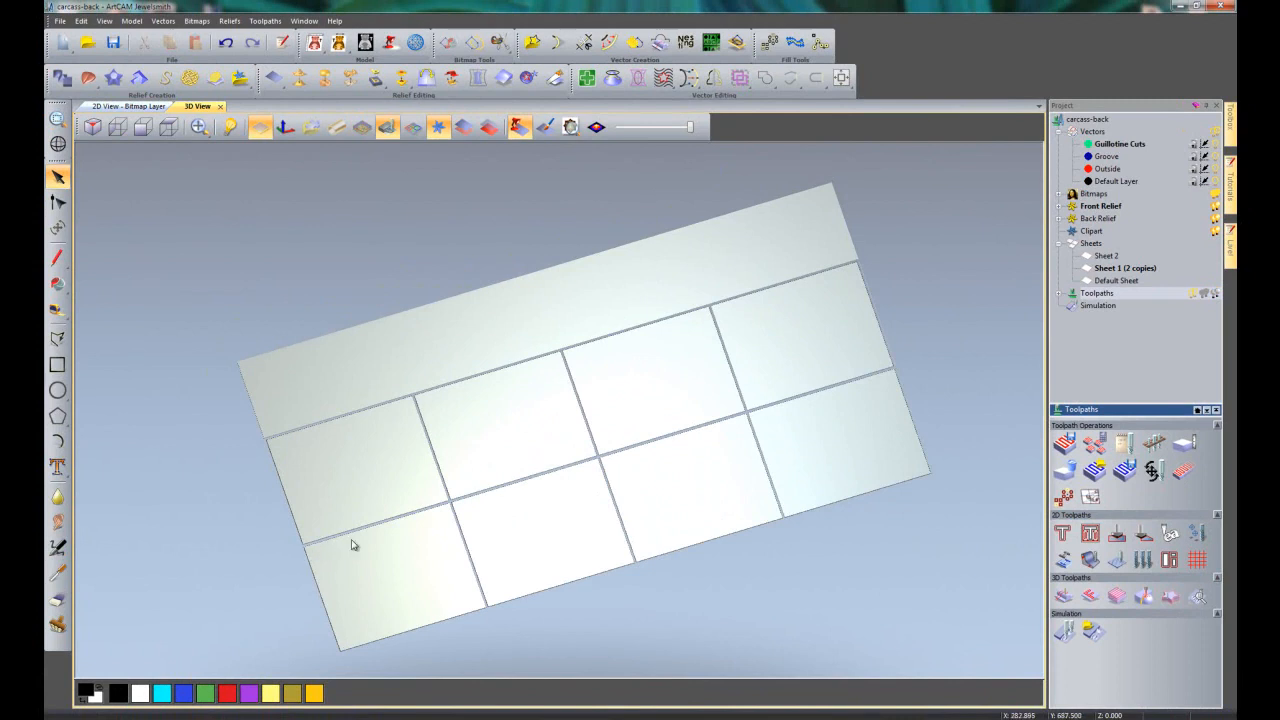
mouse_move(892, 302)
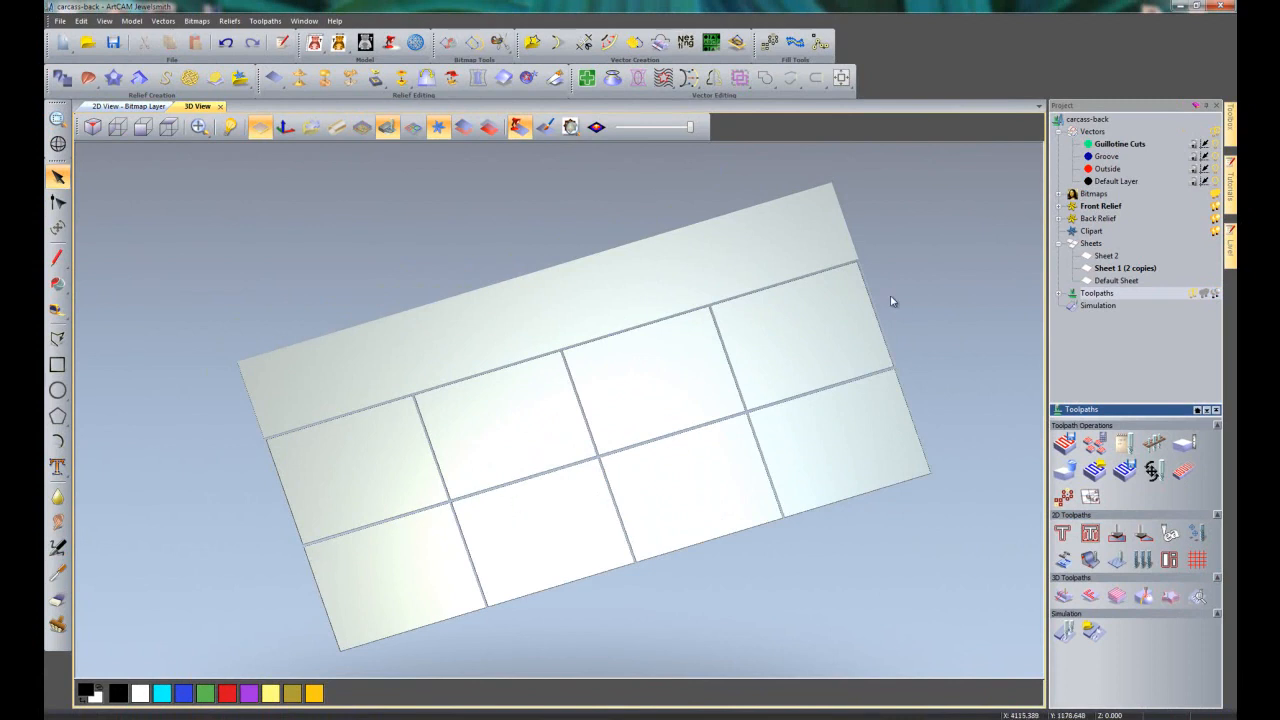
mouse_move(202, 442)
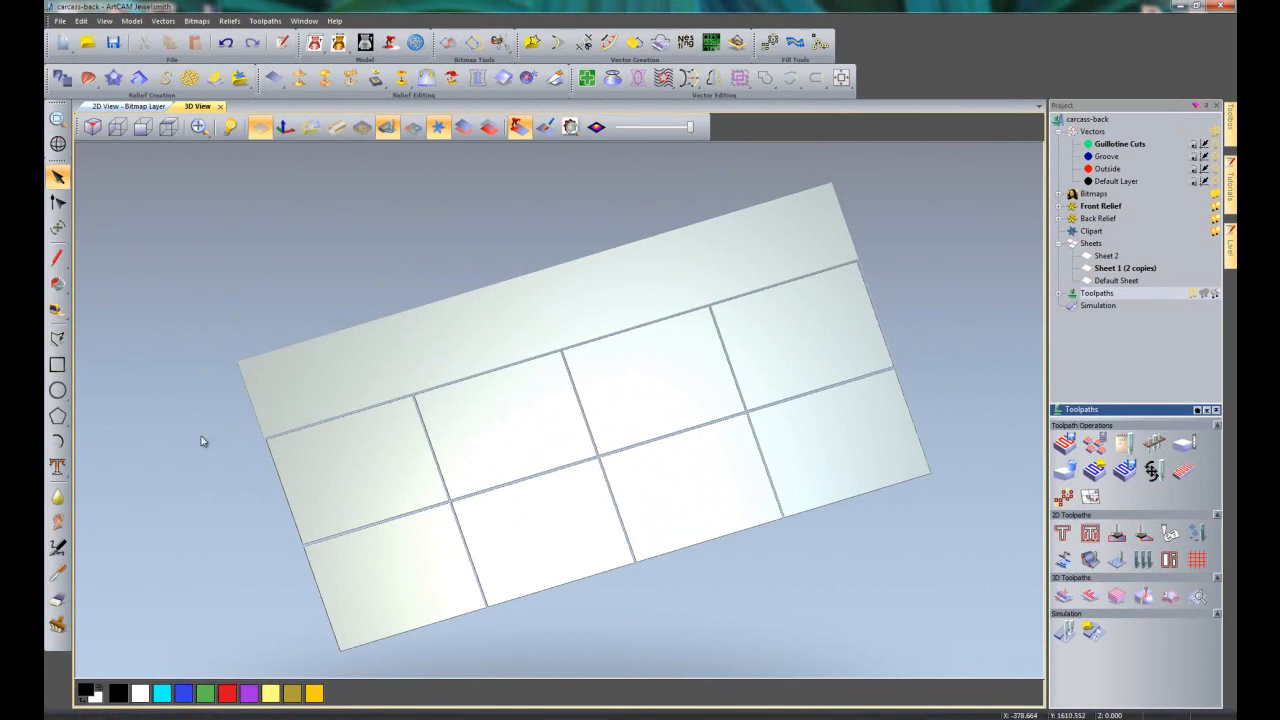
mouse_move(644, 590)
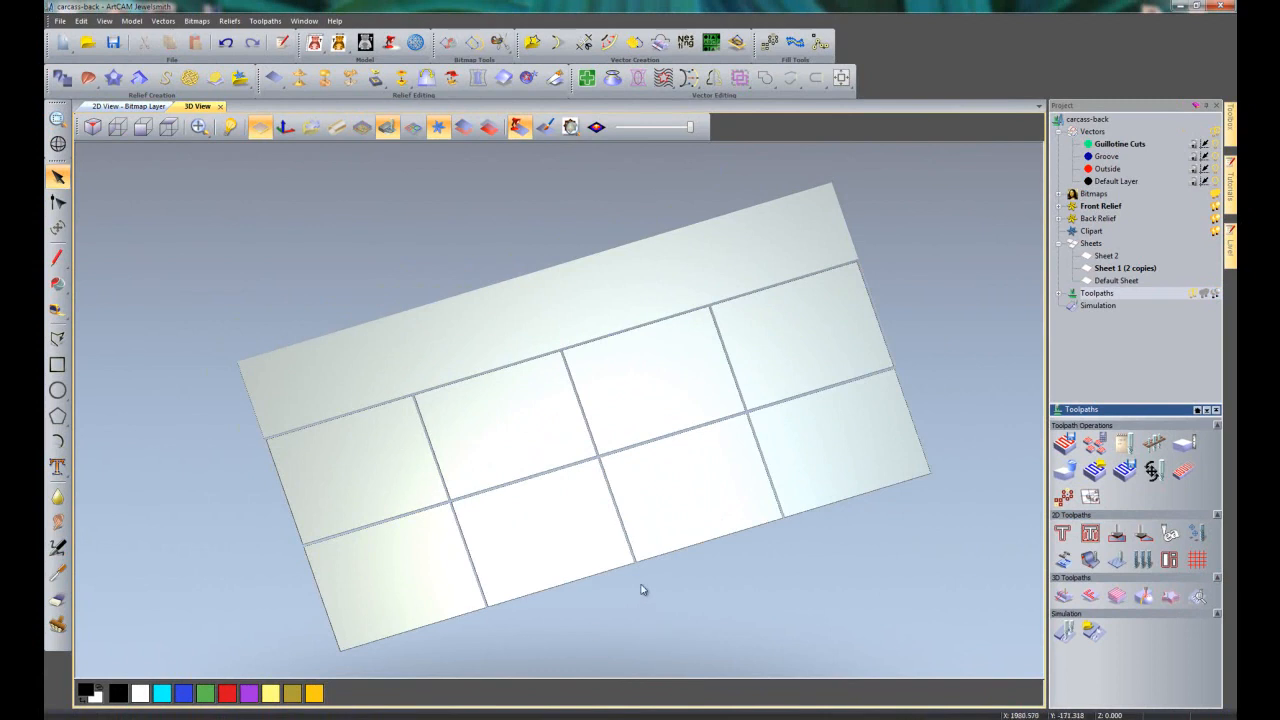
mouse_move(824, 580)
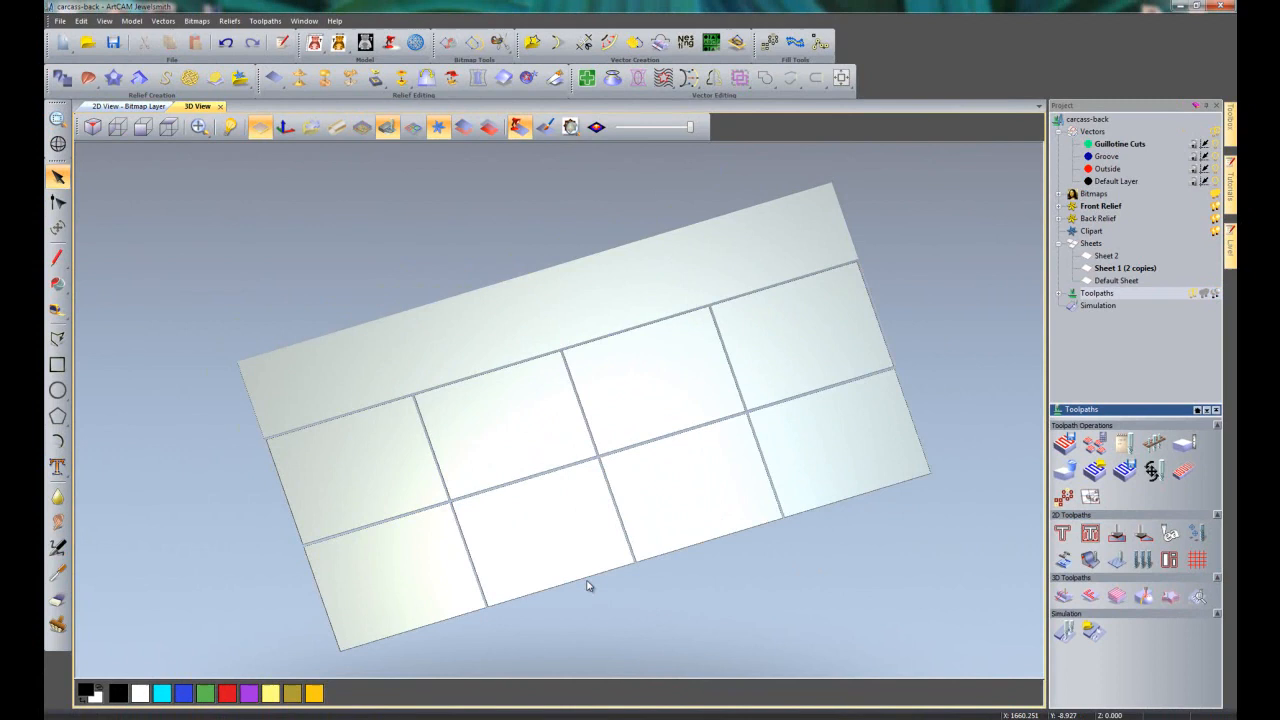
mouse_move(324, 544)
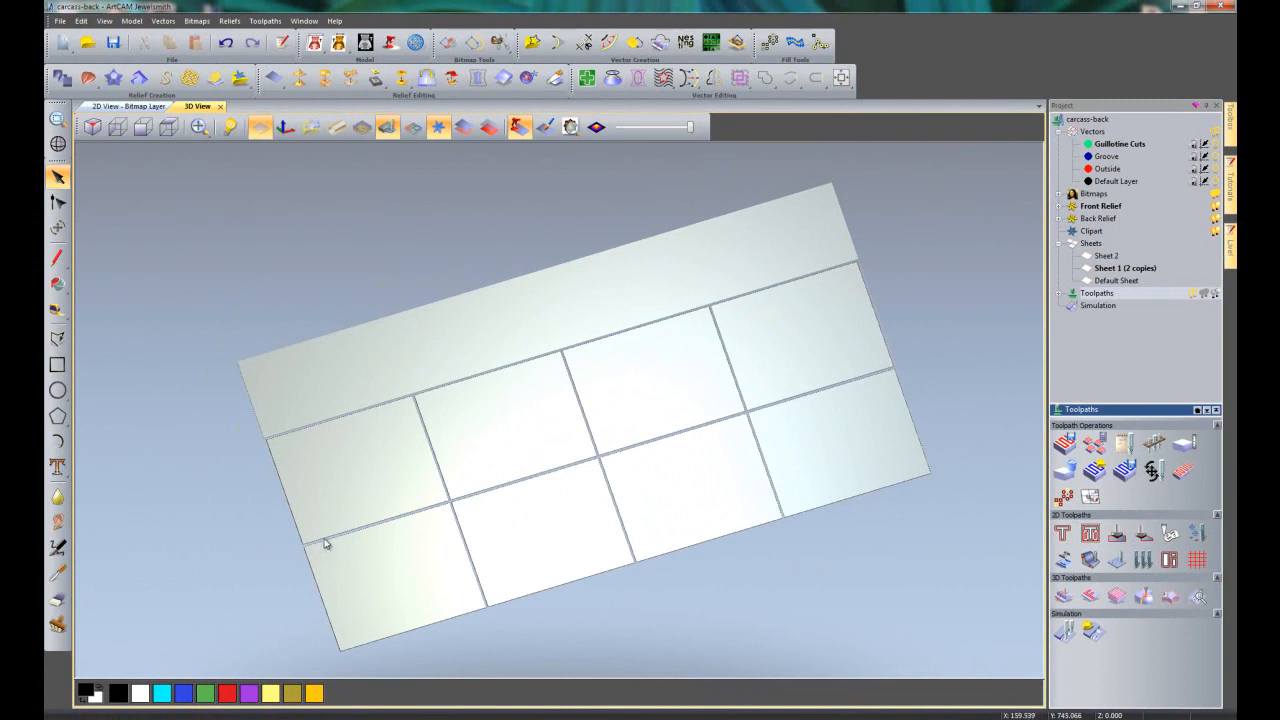
mouse_move(452, 510)
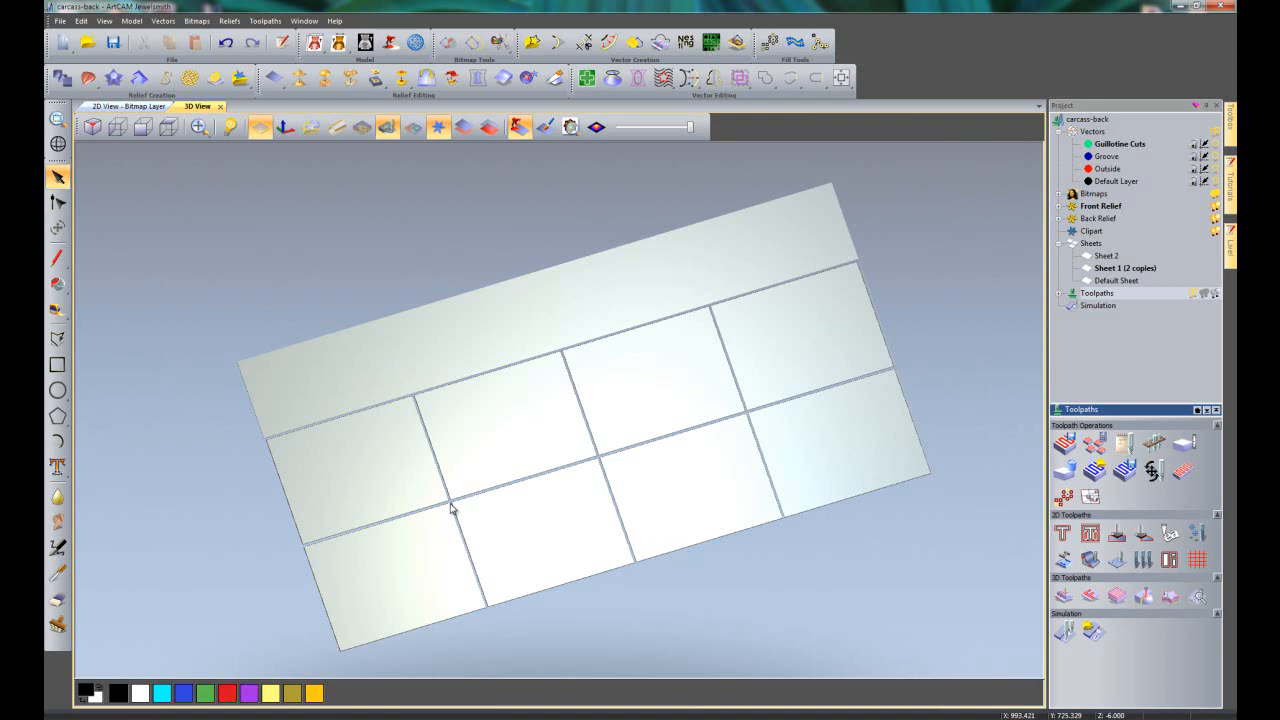
mouse_move(944, 688)
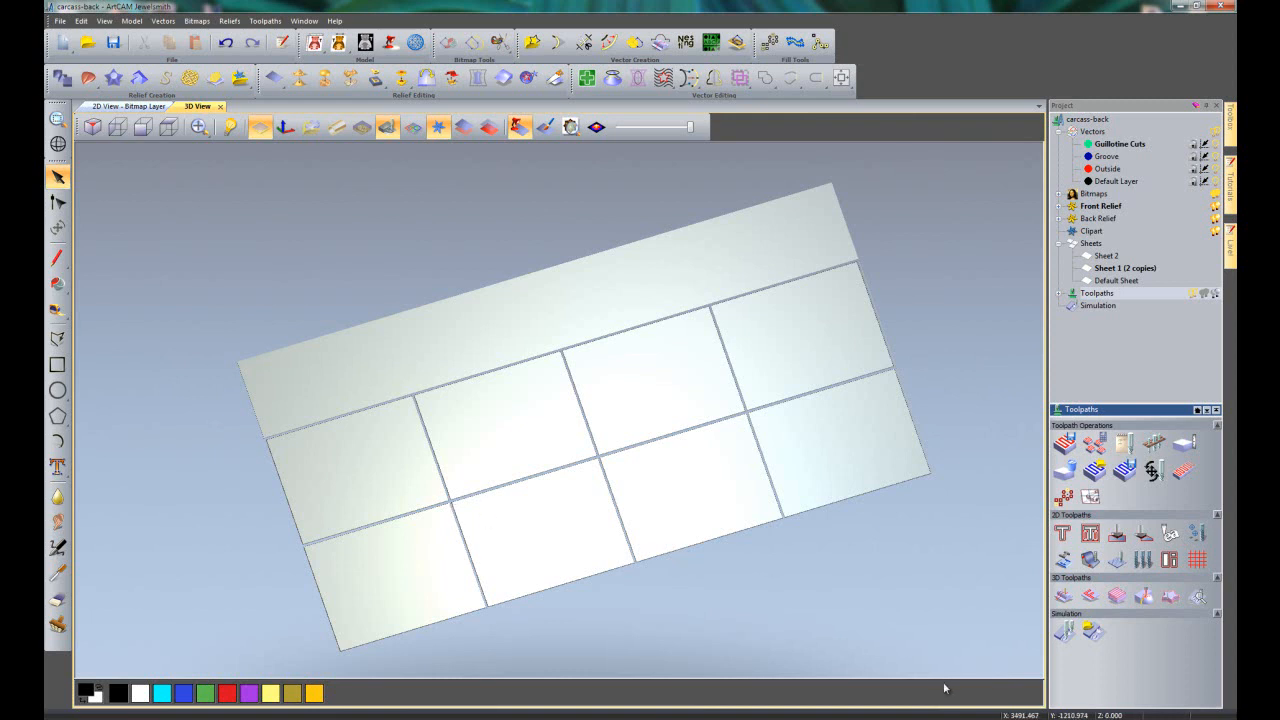
mouse_move(924, 564)
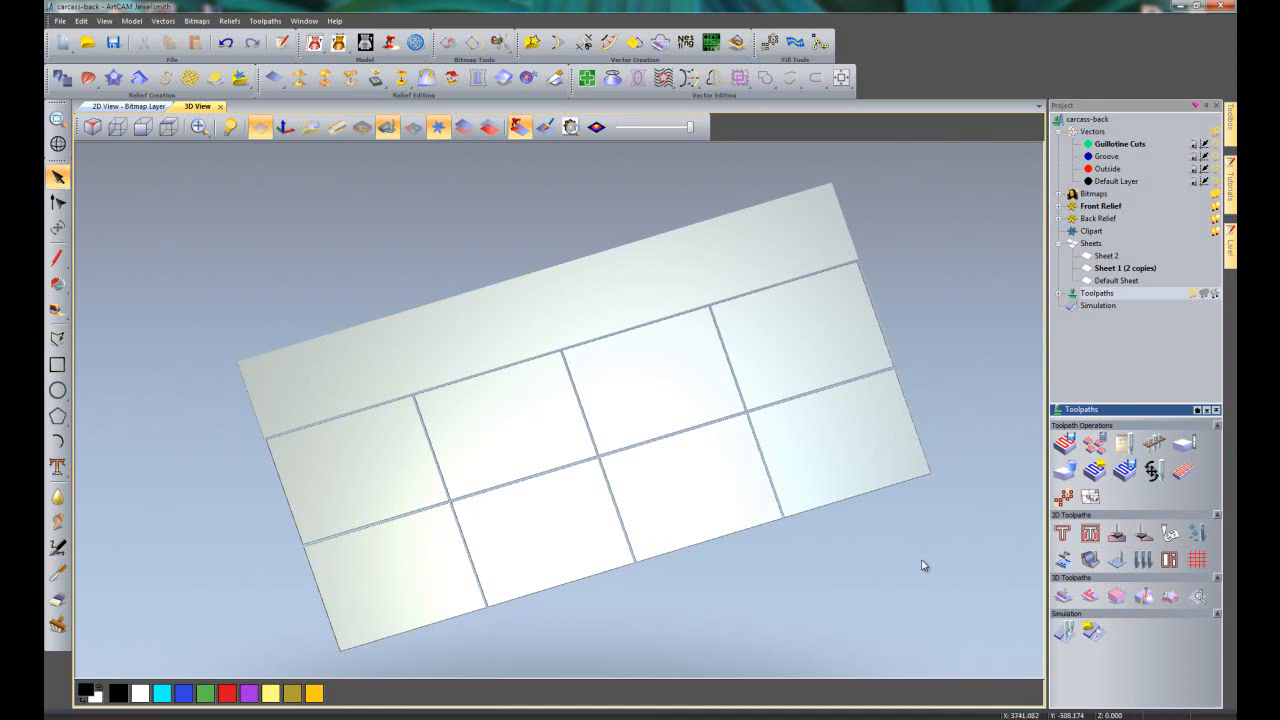